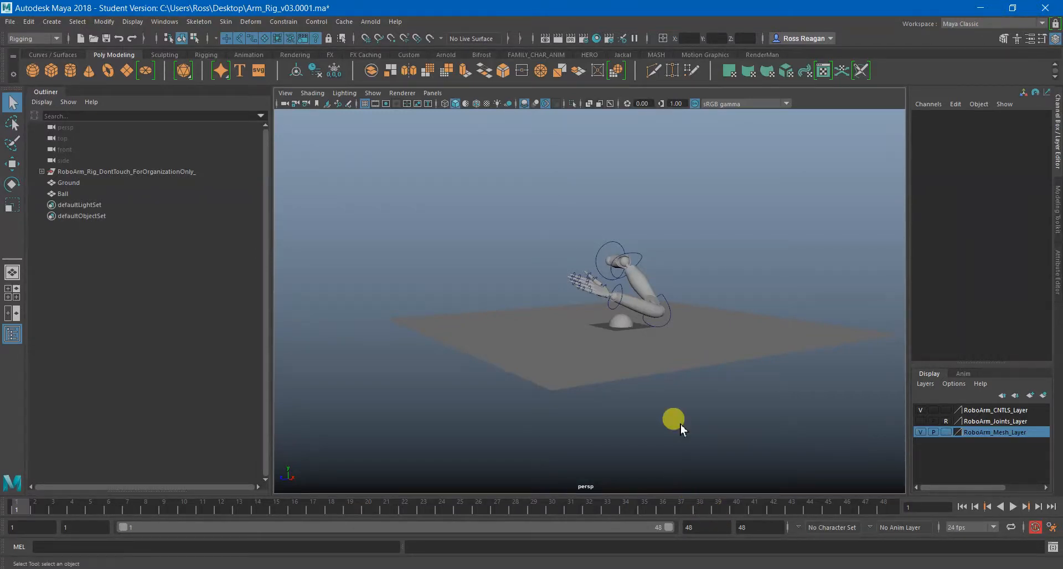
Orbit around the robot arm and play its existing animation.
left_click_drag(673, 418, 671, 400)
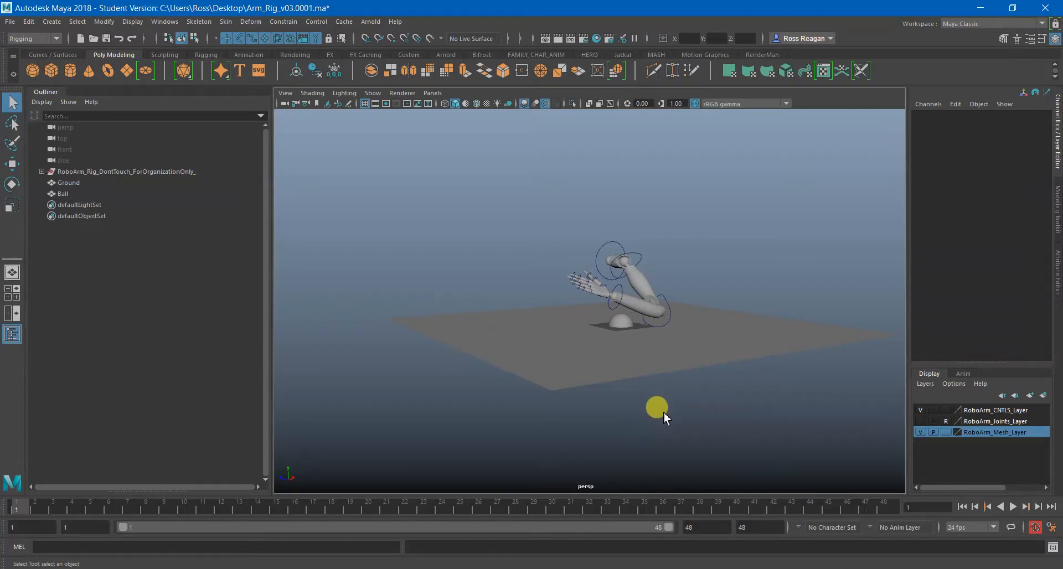
left_click_drag(656, 407, 704, 382)
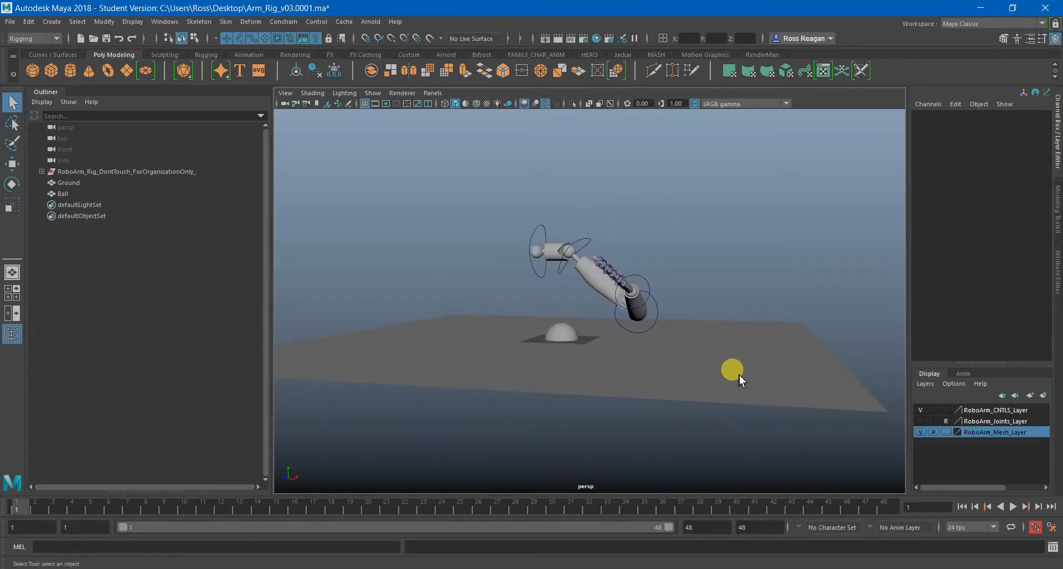
left_click_drag(732, 370, 725, 327)
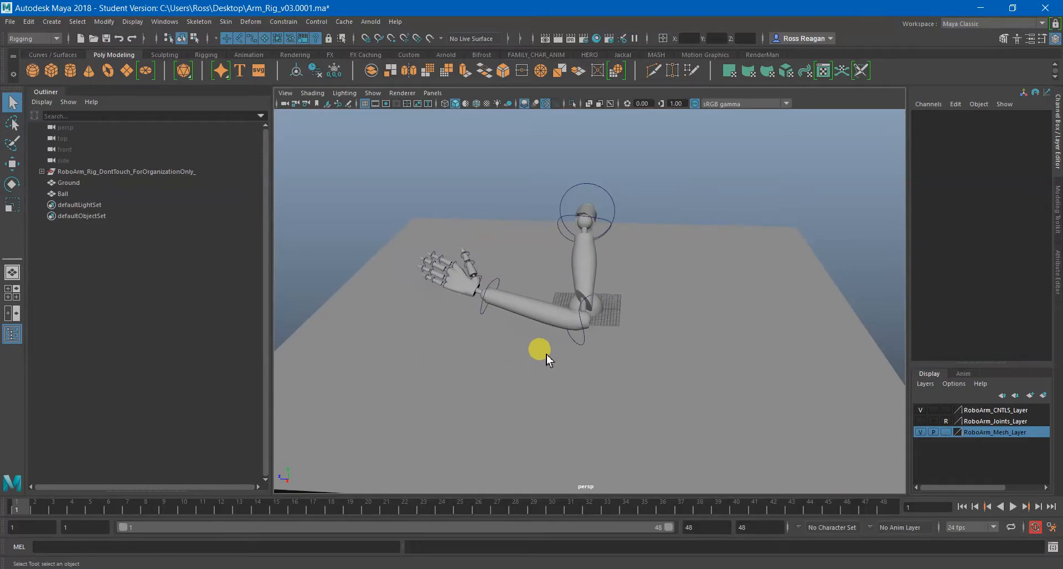
left_click_drag(547, 359, 686, 349)
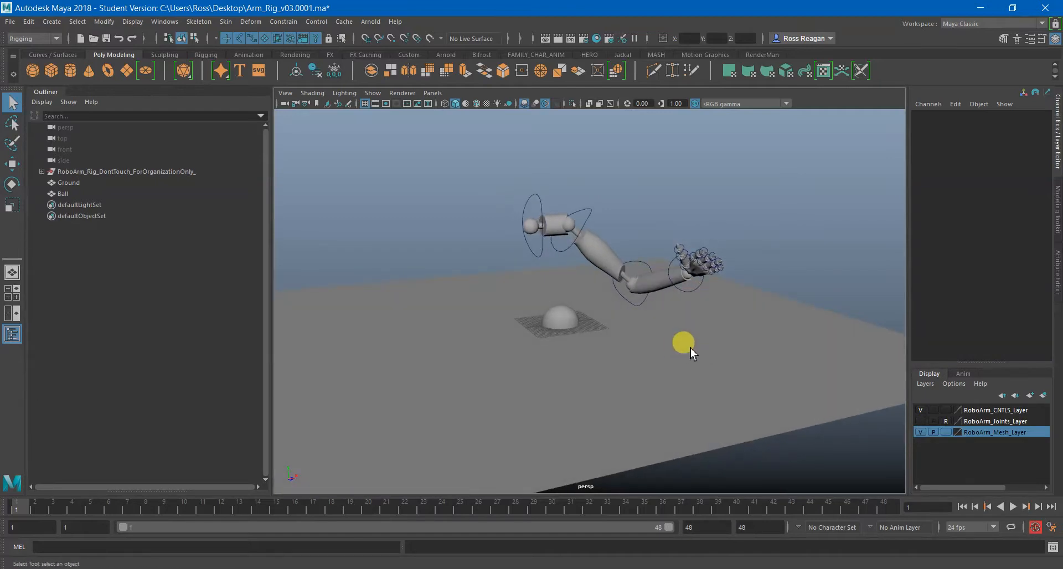
left_click(1012, 506)
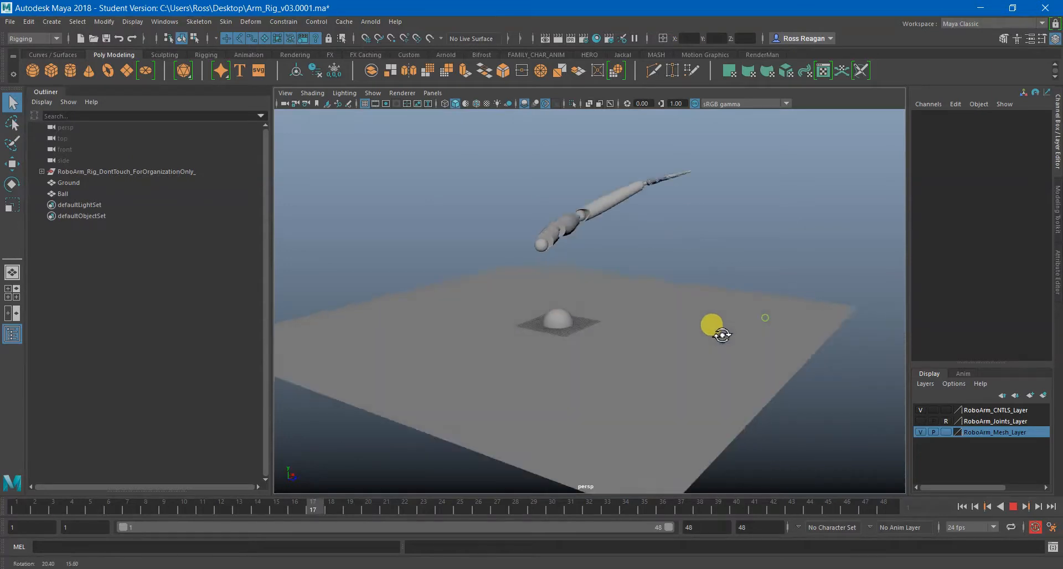
left_click_drag(722, 336, 661, 345)
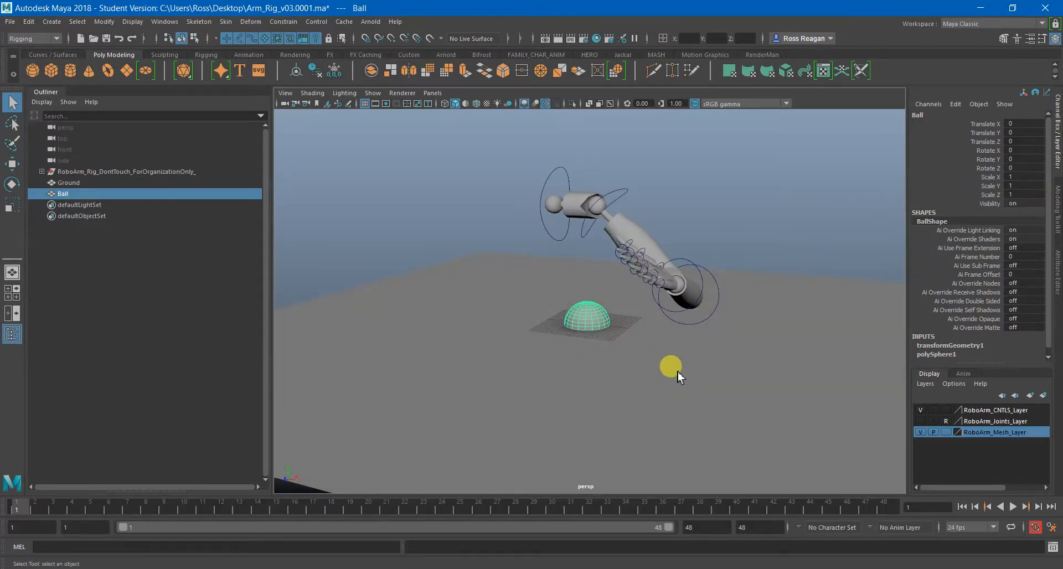
Group the Ball with Ctrl+G, rename the group Ball_Offset, and expand it.
left_click_drag(670, 366, 584, 363)
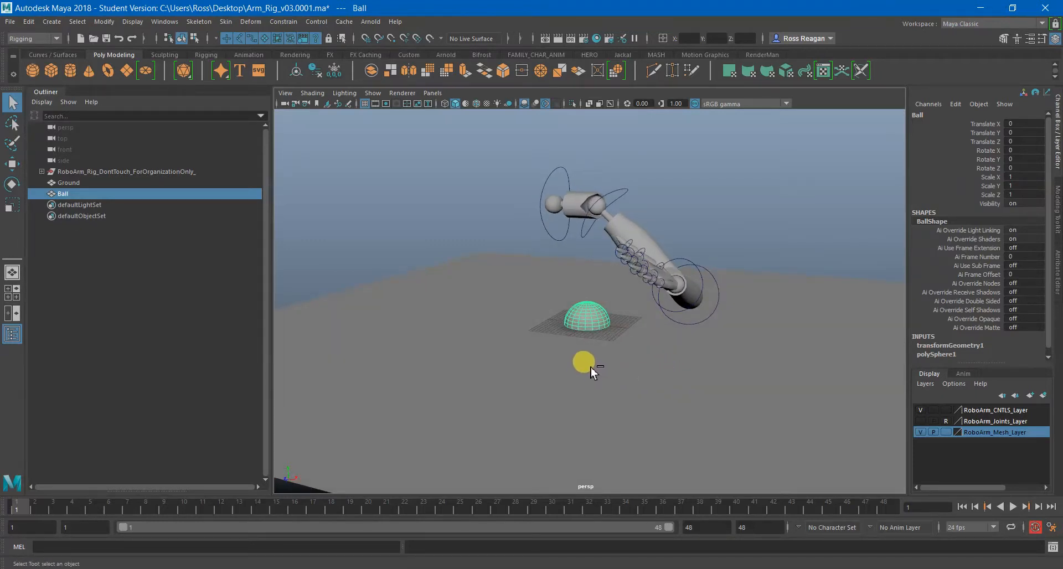
key("ctrl+g")
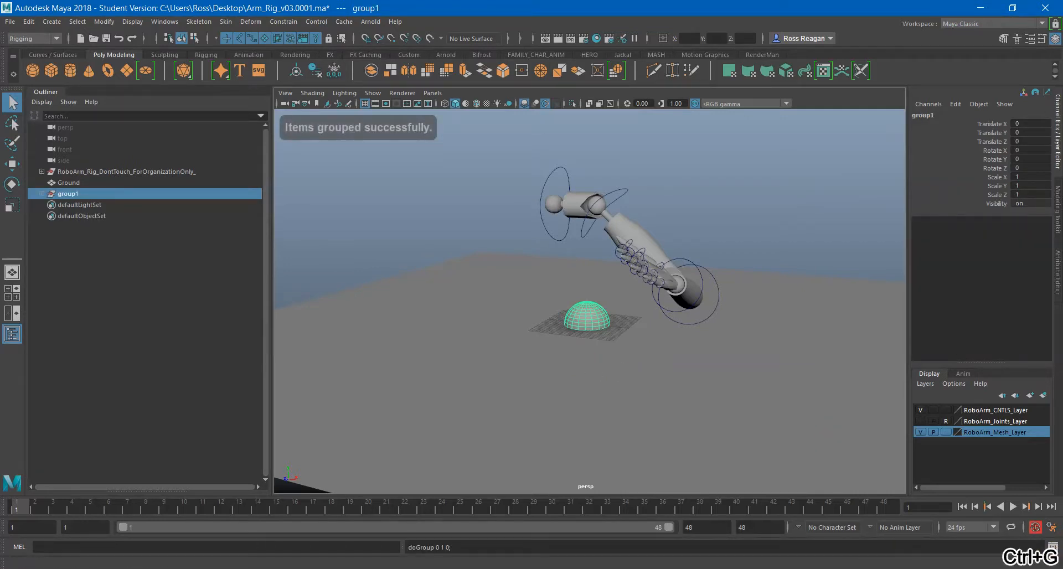
double_click(70, 194)
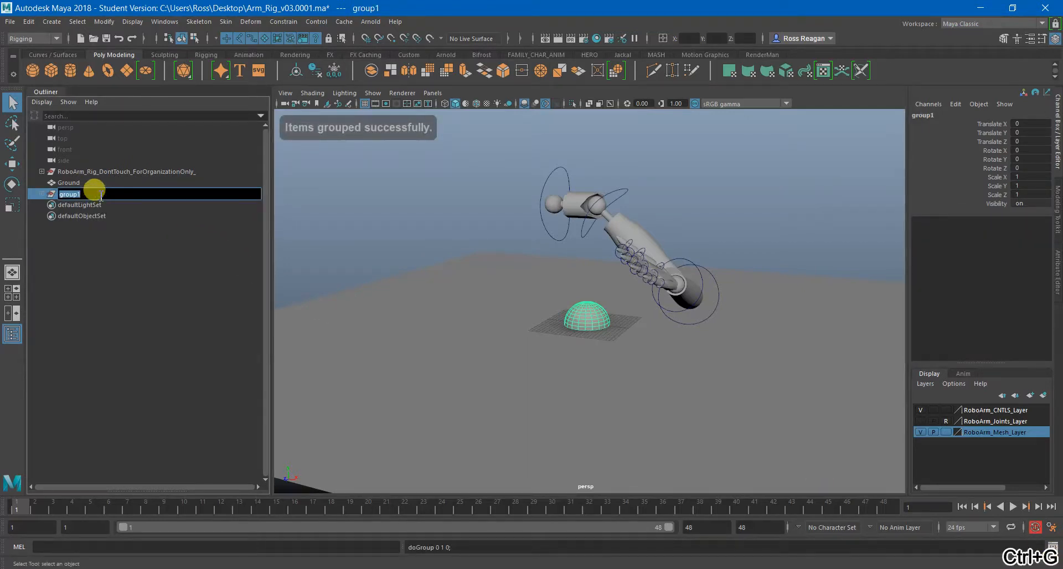
type("Ball_Offset")
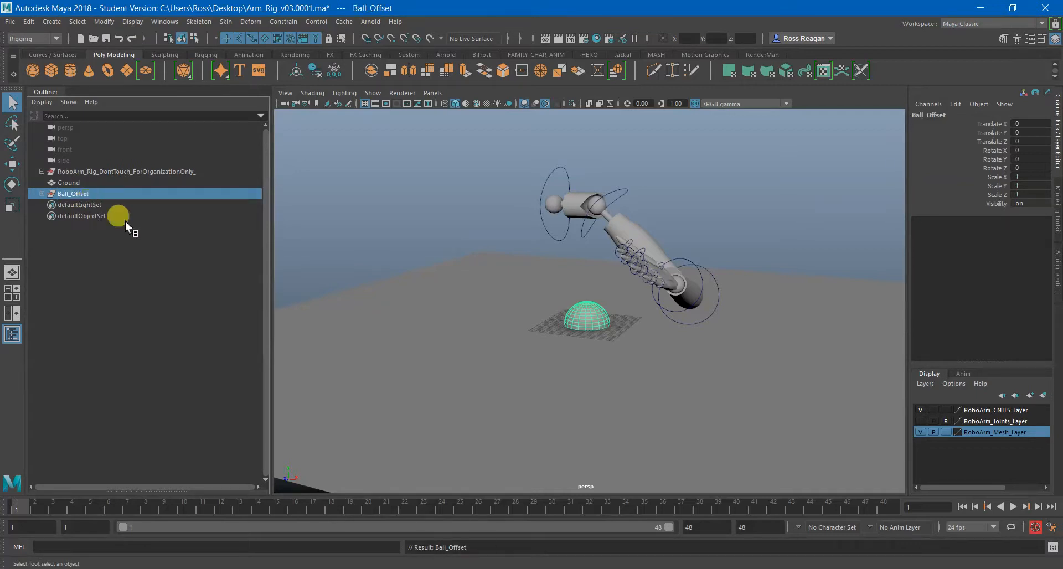
left_click(42, 193)
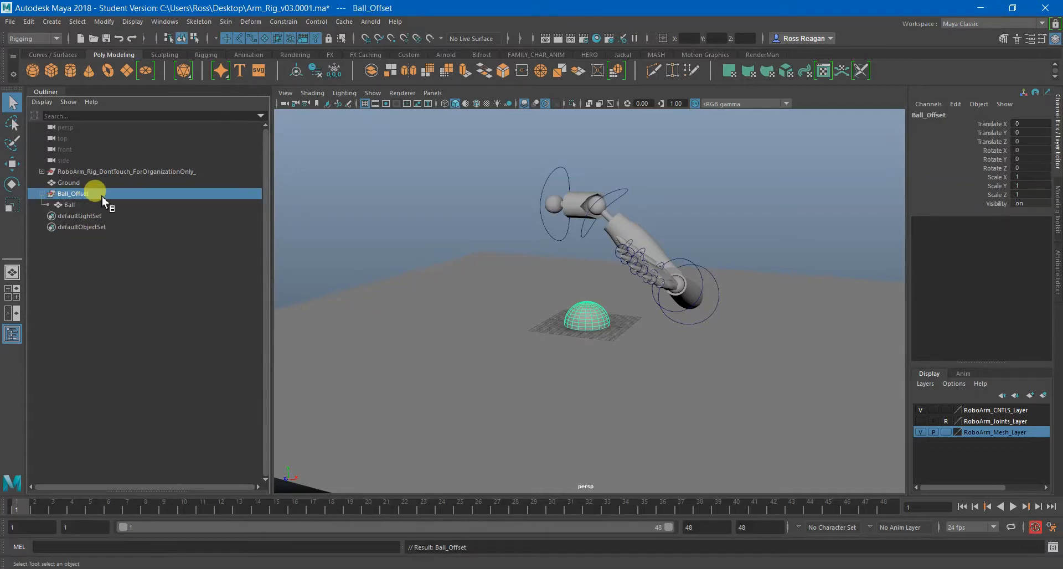
left_click_drag(586, 318, 742, 397)
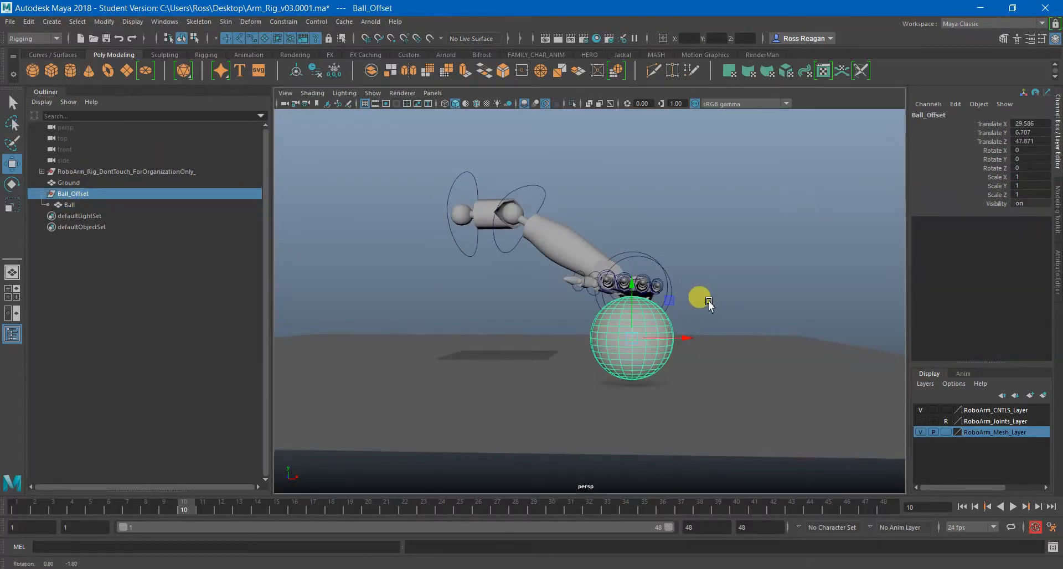
At frame 10, move Ball_Offset just beneath the robot hand and orbit to verify alignment.
left_click_drag(706, 298, 673, 303)
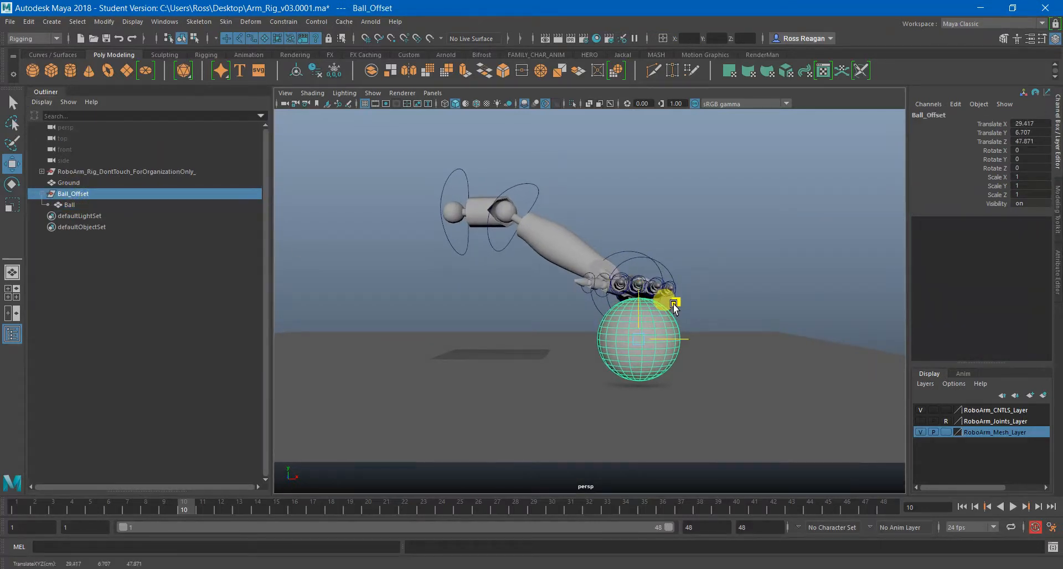
left_click_drag(673, 303, 693, 281)
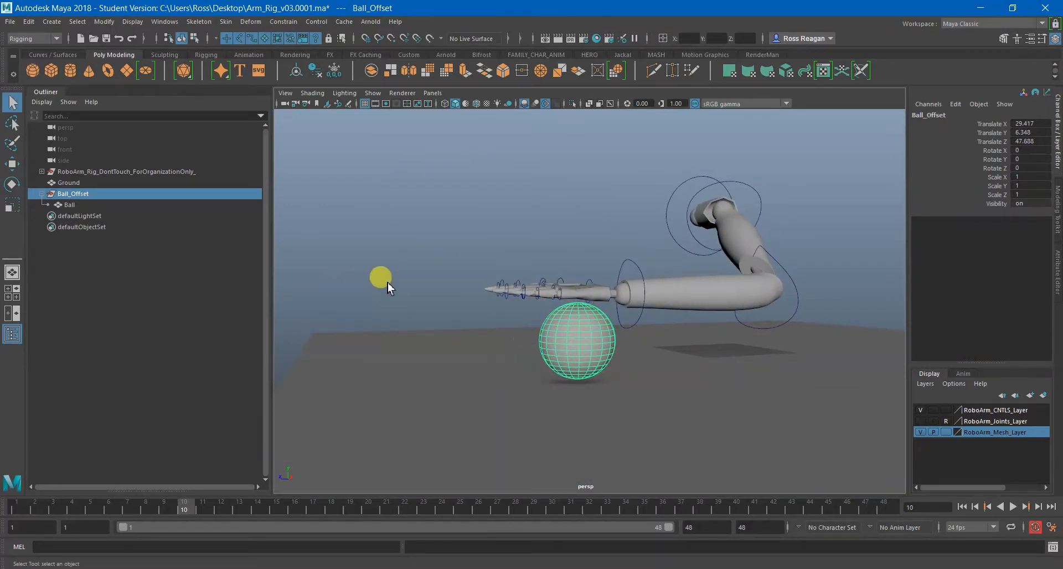
left_click(69, 205)
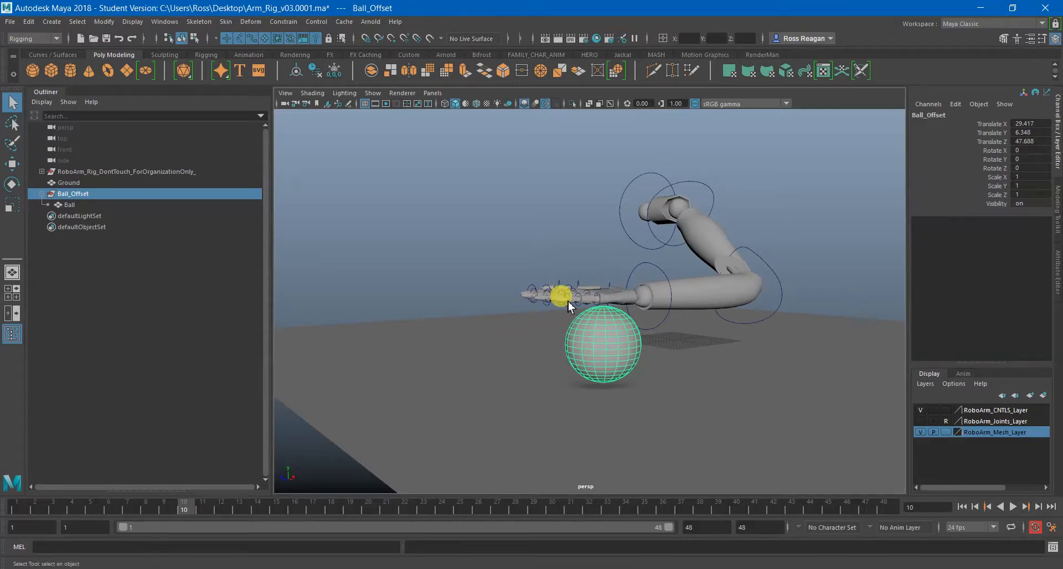
left_click_drag(556, 293, 669, 324)
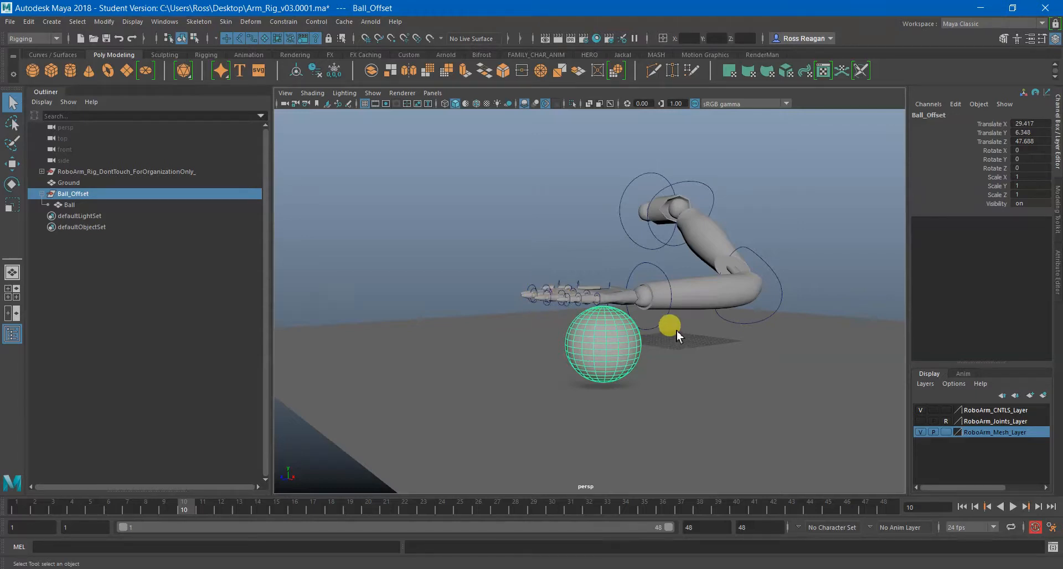
left_click_drag(670, 324, 661, 345)
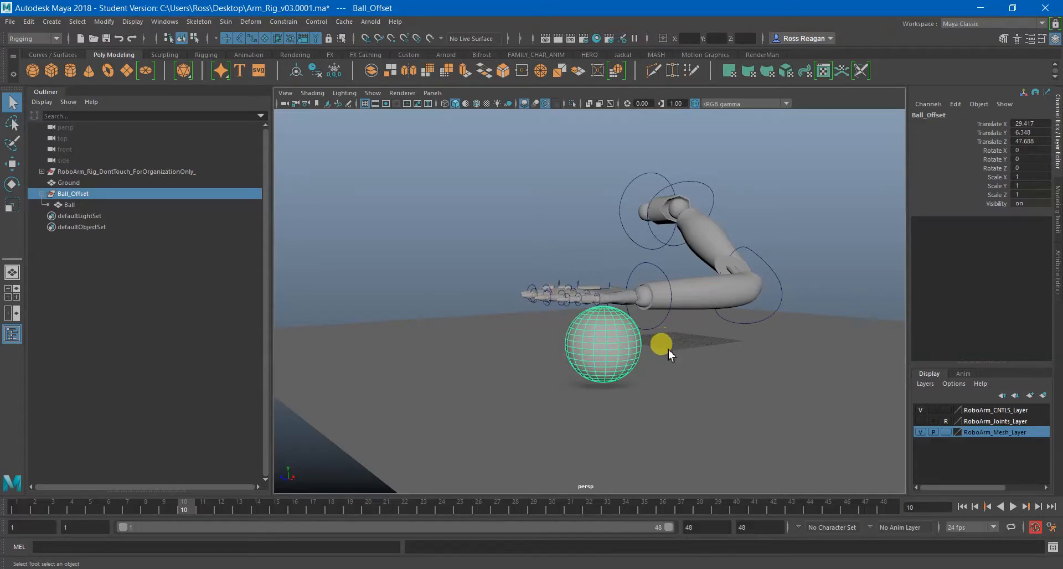
left_click_drag(671, 352, 759, 356)
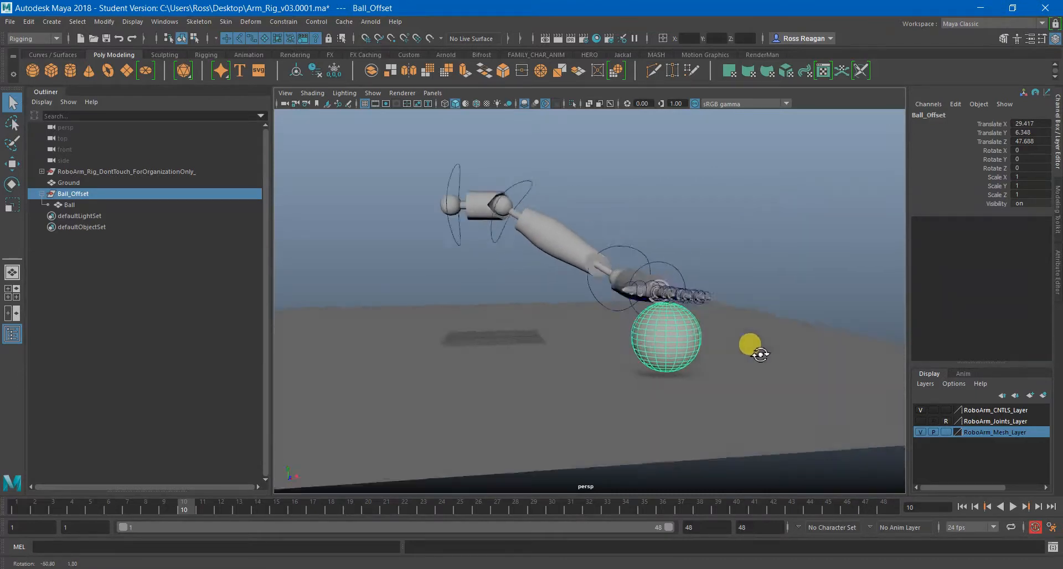
left_click_drag(759, 352, 570, 369)
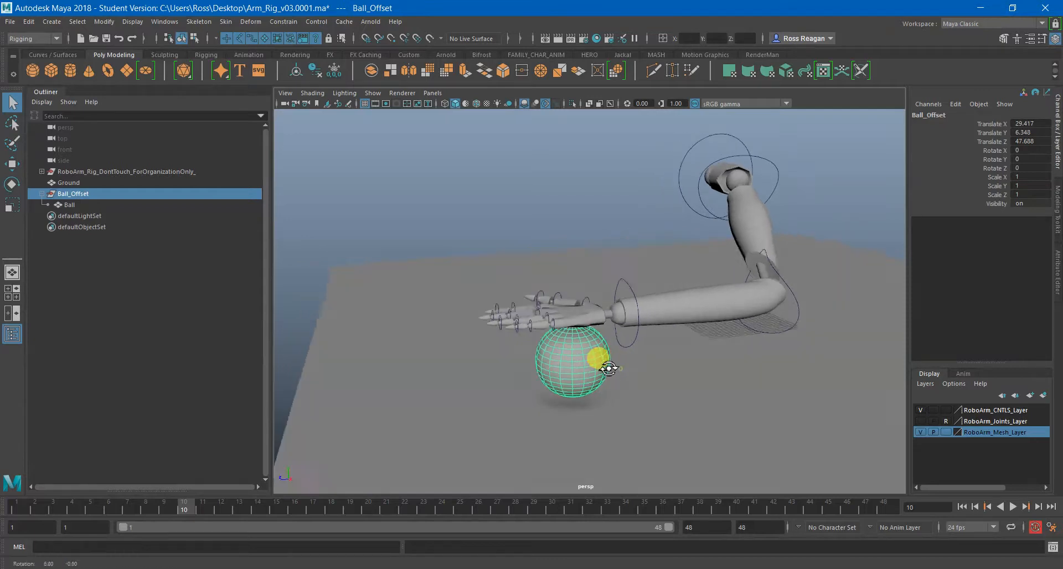
left_click_drag(610, 366, 624, 360)
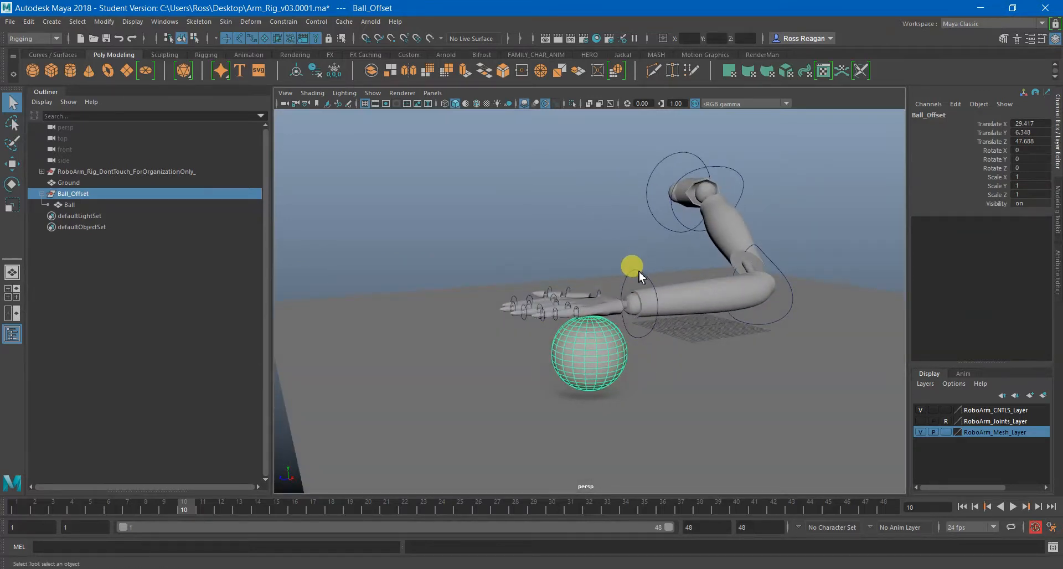
Parent-constrain Ball_Offset to RoboArm_Wrist_CNTL using Constrain > Parent.
left_click(636, 291)
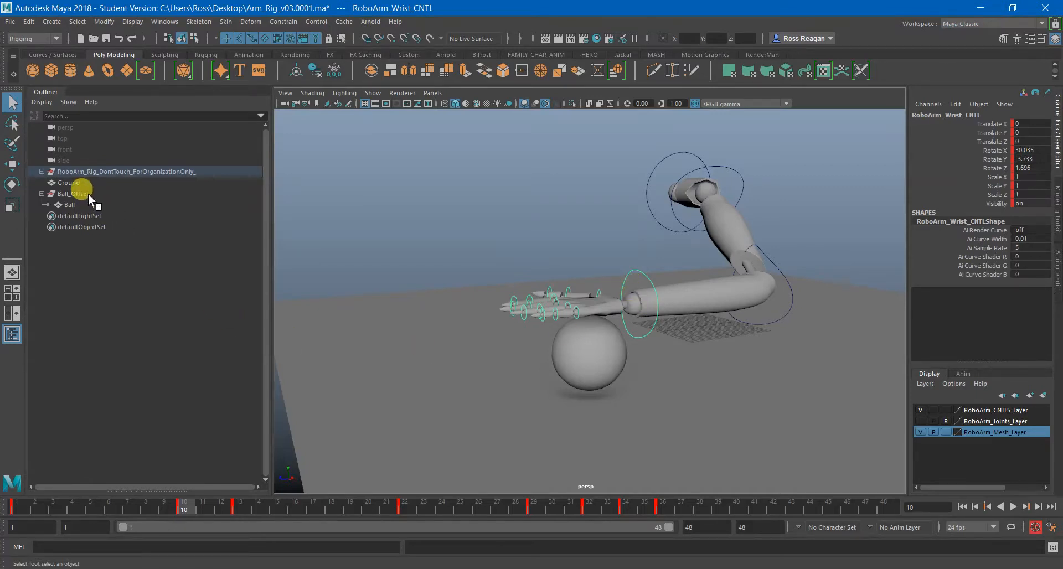
left_click(73, 194)
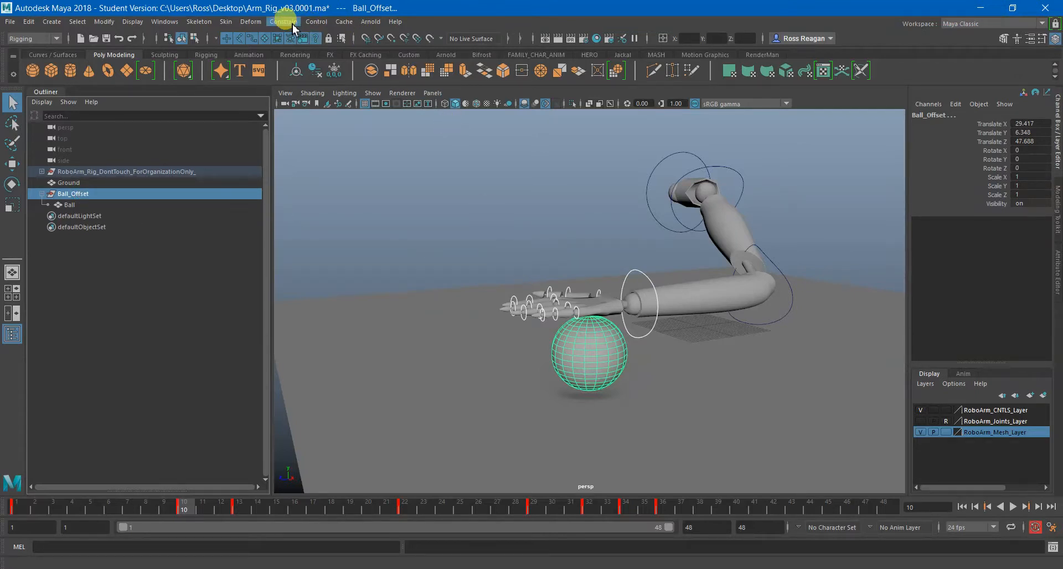
left_click(283, 21)
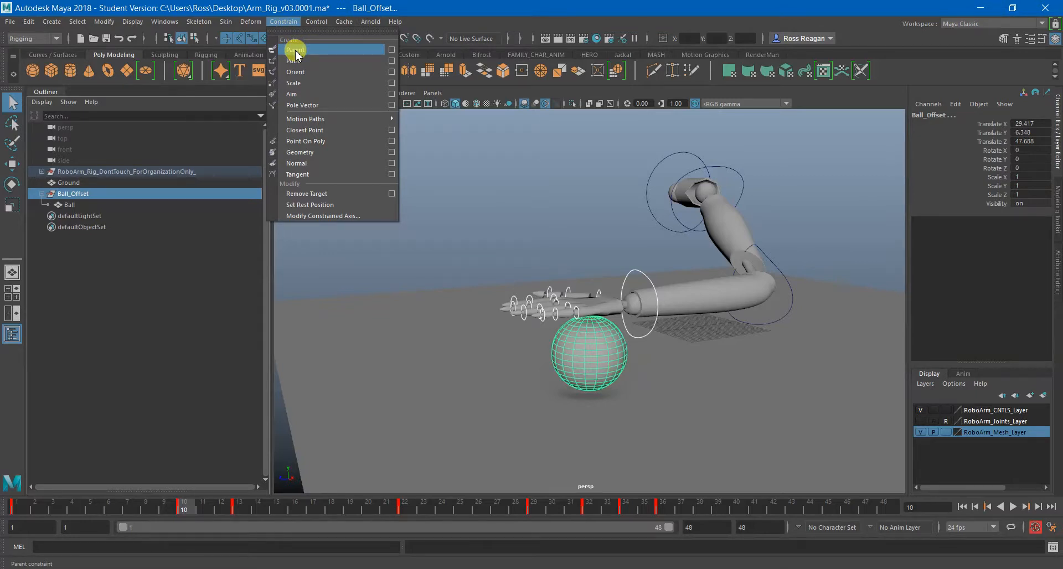
left_click(295, 49)
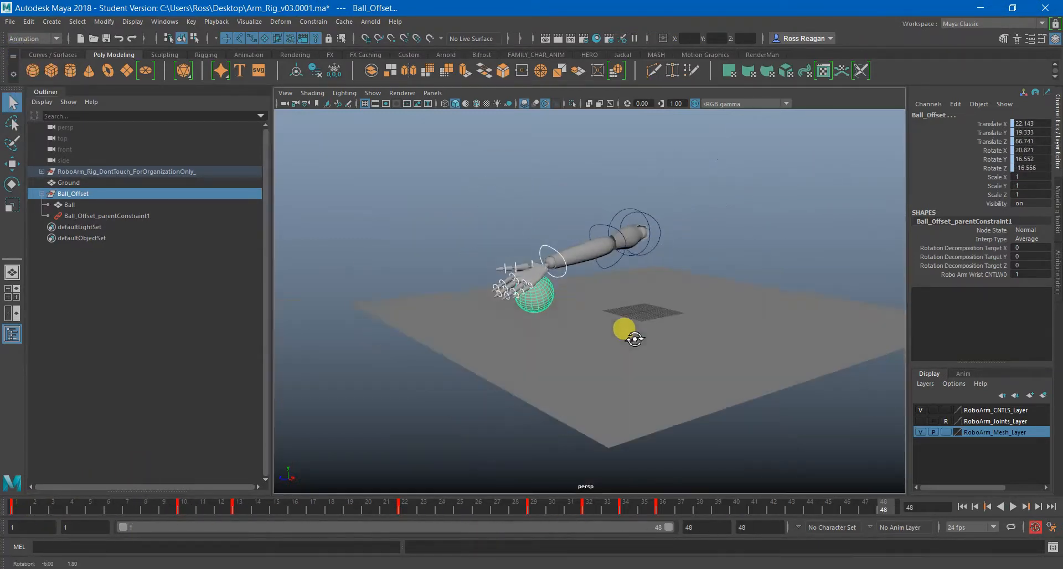
left_click(1008, 506)
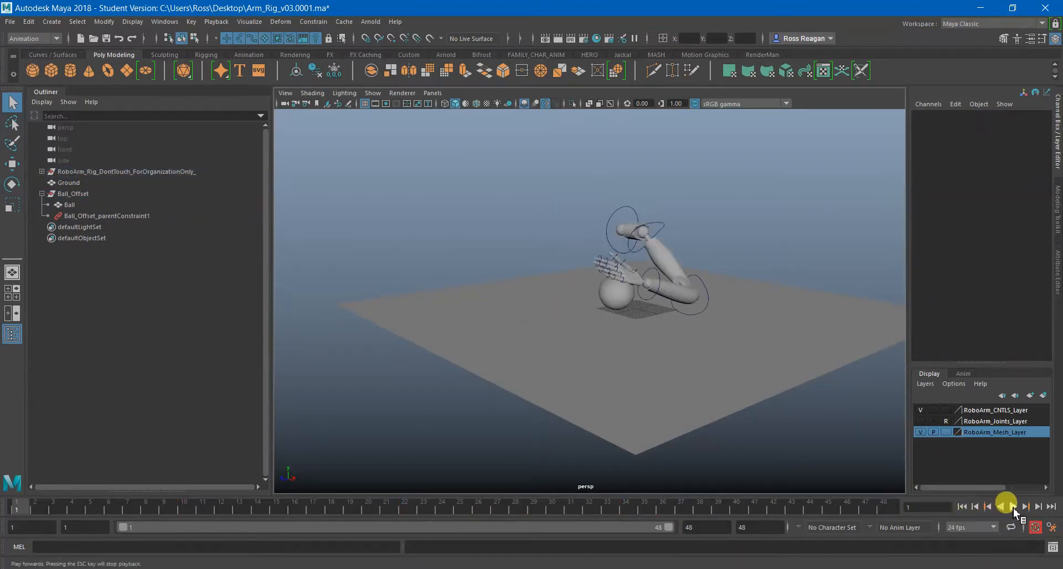
left_click(1006, 505)
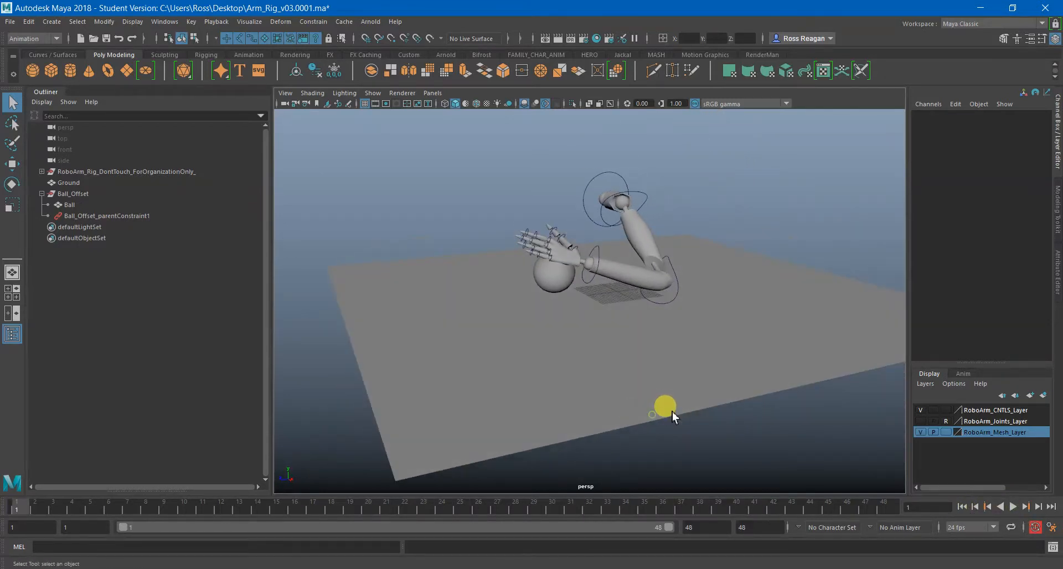
left_click_drag(664, 407, 178, 278)
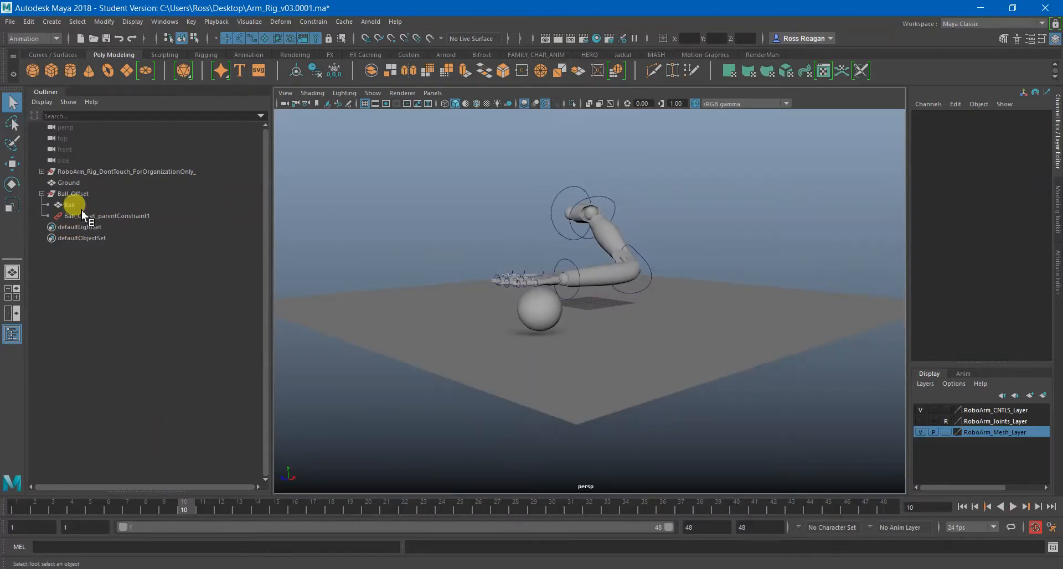
left_click(73, 194)
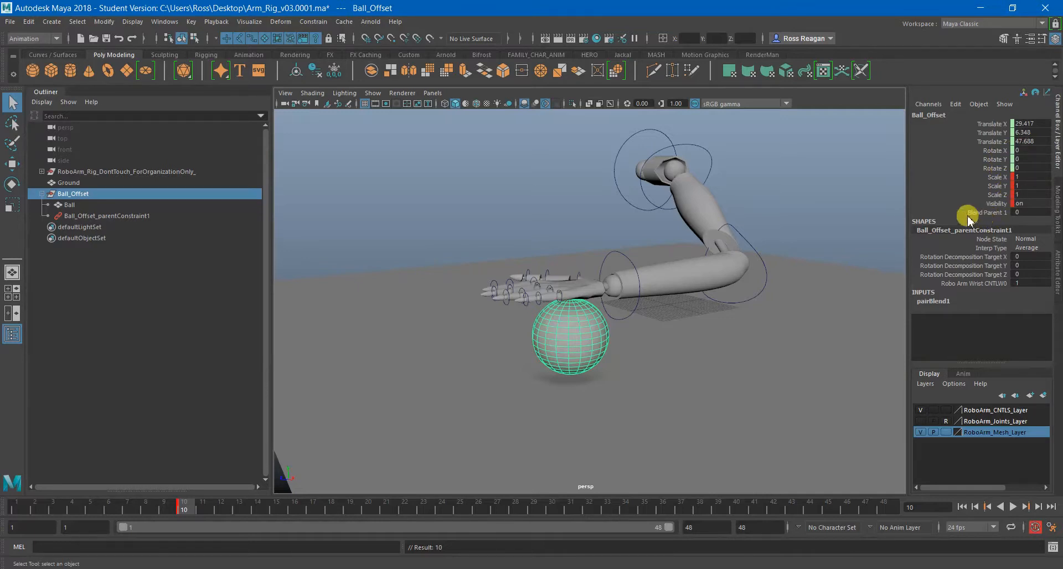
left_click(987, 212)
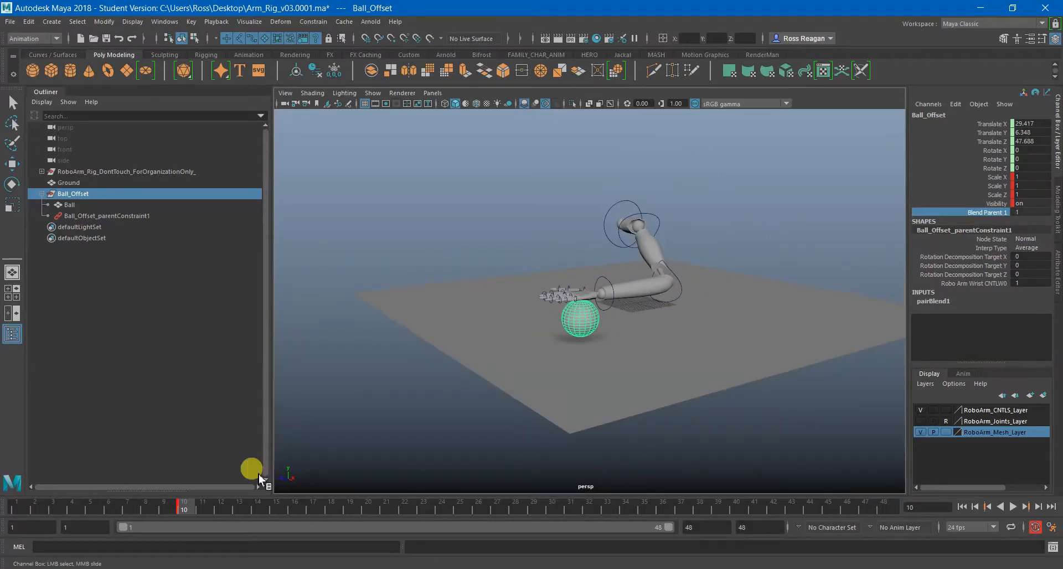
left_click_drag(183, 508, 589, 509)
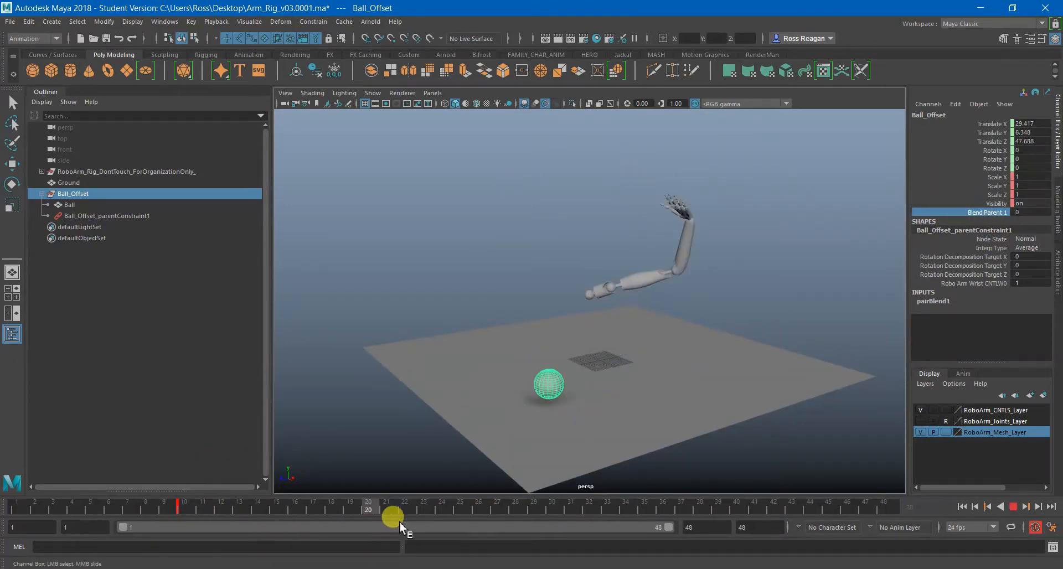
left_click_drag(392, 517, 168, 517)
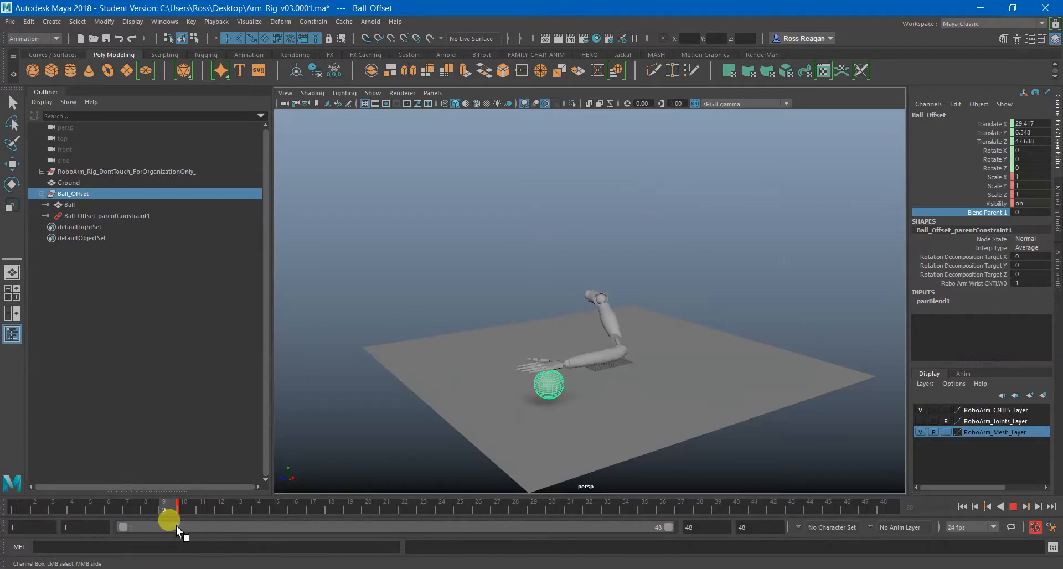
left_click_drag(168, 516, 183, 507)
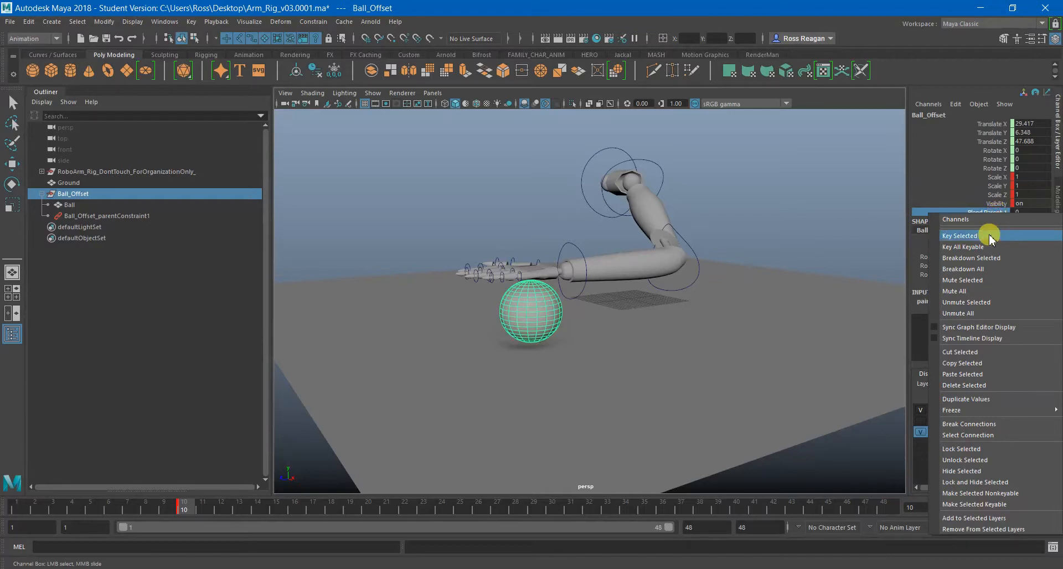
Key Ball_Offset's Blend Parent at 0 on frame 10 and at 1 on frame 11.
left_click(959, 235)
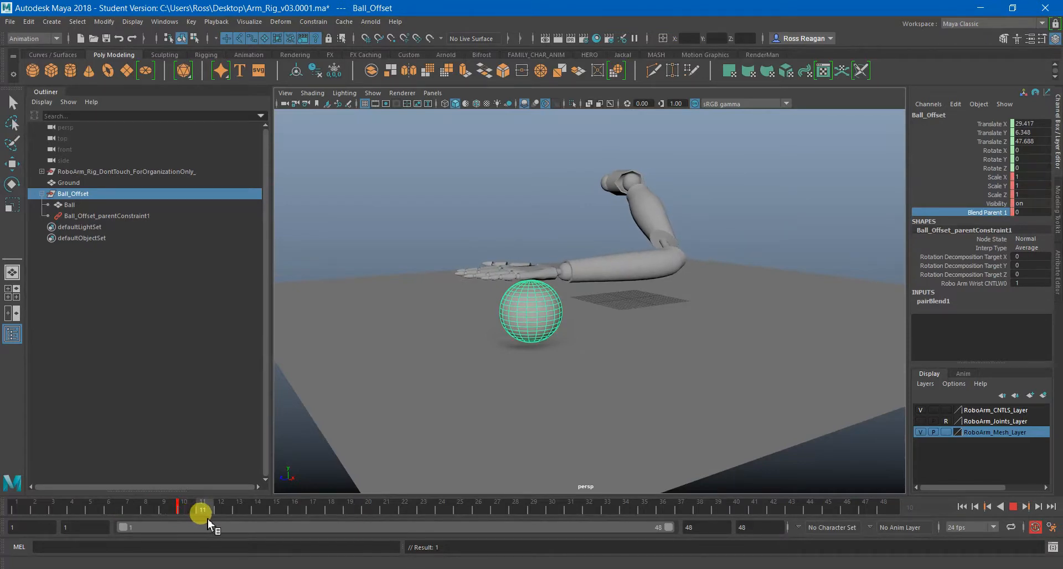
left_click_drag(202, 509, 169, 509)
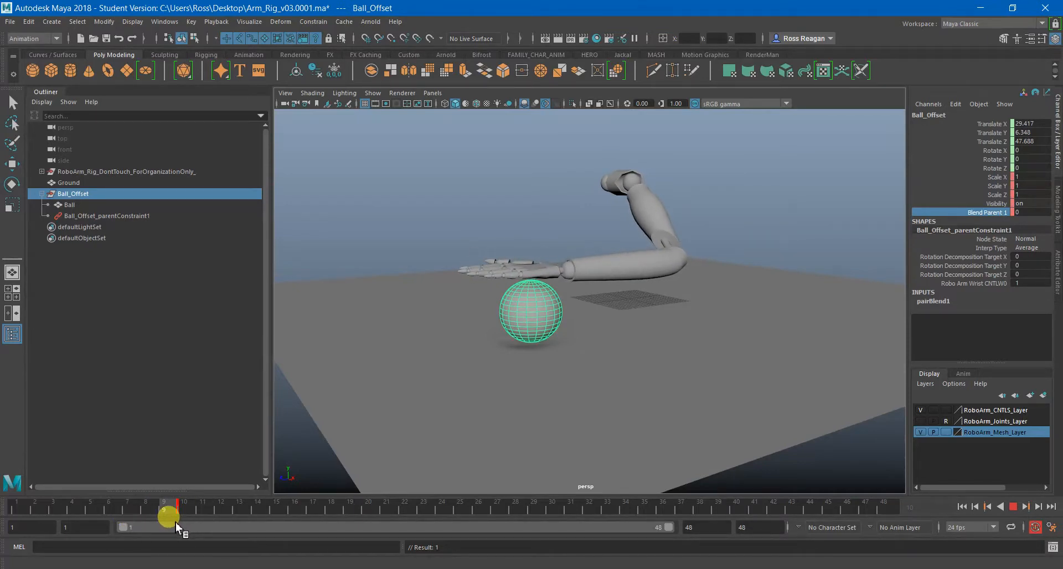
left_click_drag(166, 509, 185, 509)
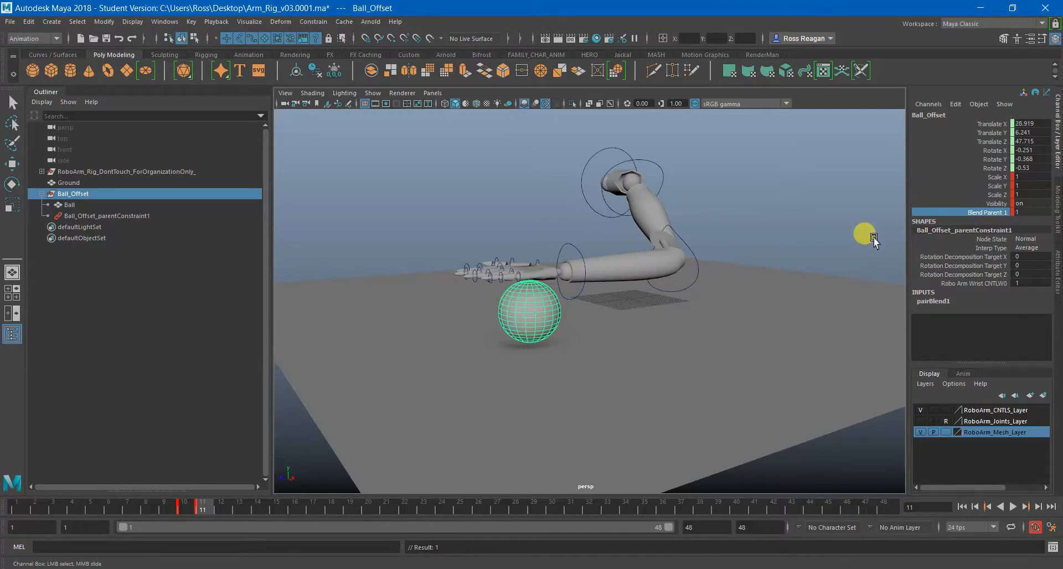
left_click_drag(865, 233, 562, 237)
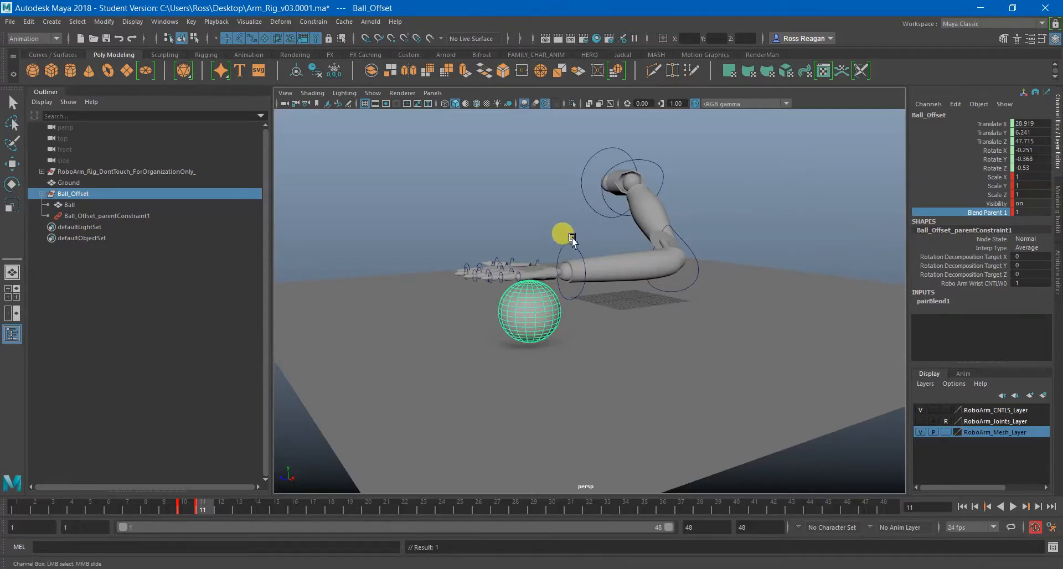
left_click_drag(561, 234, 667, 273)
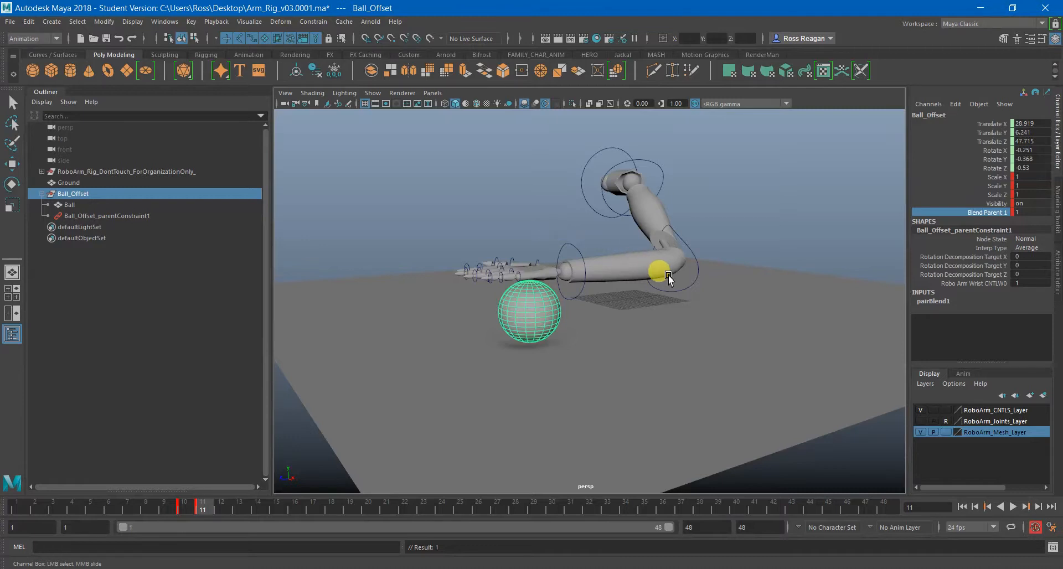
left_click_drag(183, 506, 173, 506)
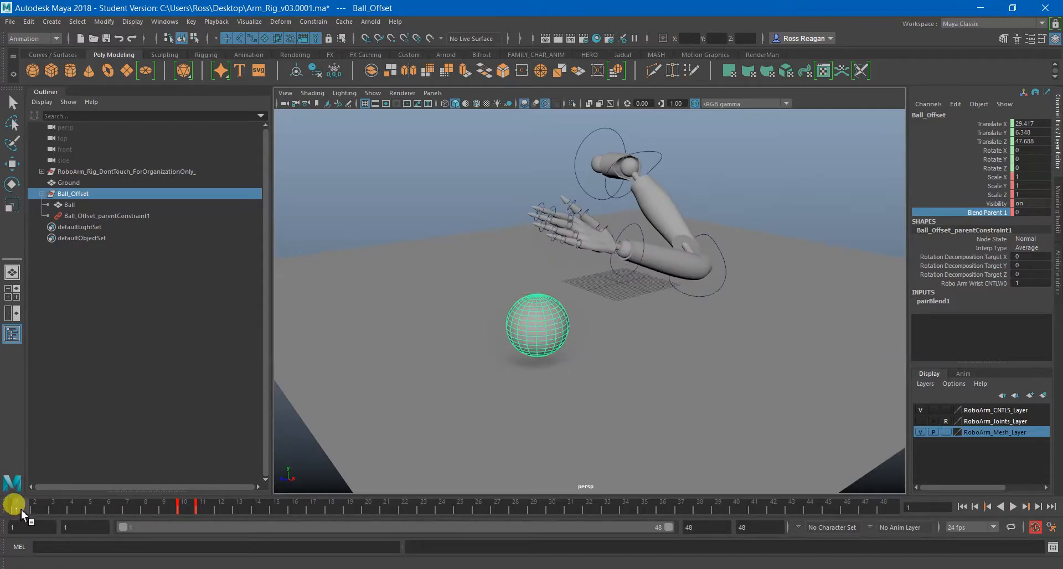
Scrub to confirm the hand lifts the ball through frame 33, then key Blend Parent 0 at frame 34.
left_click(1013, 506)
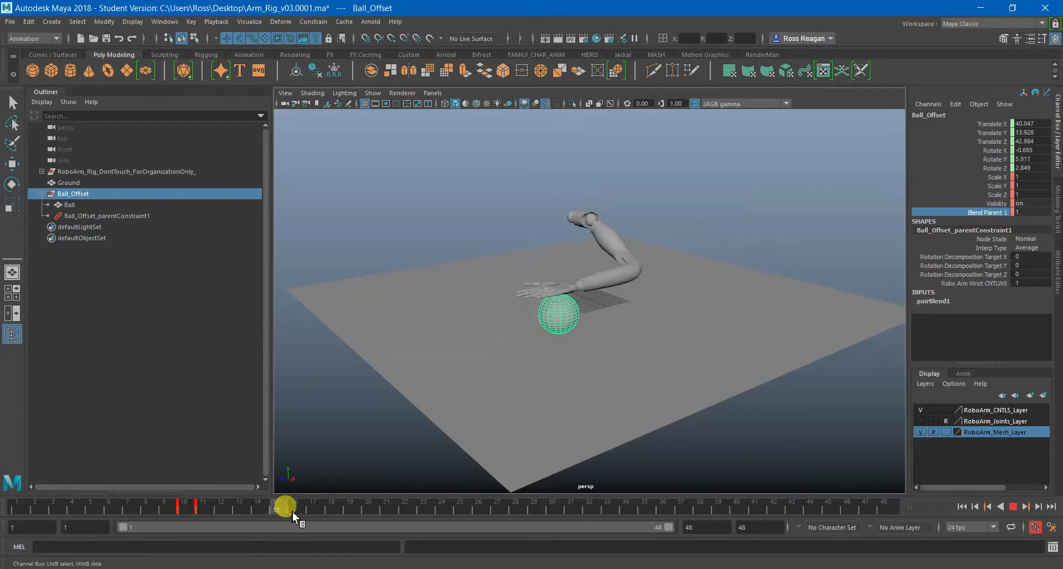
left_click_drag(285, 506, 622, 501)
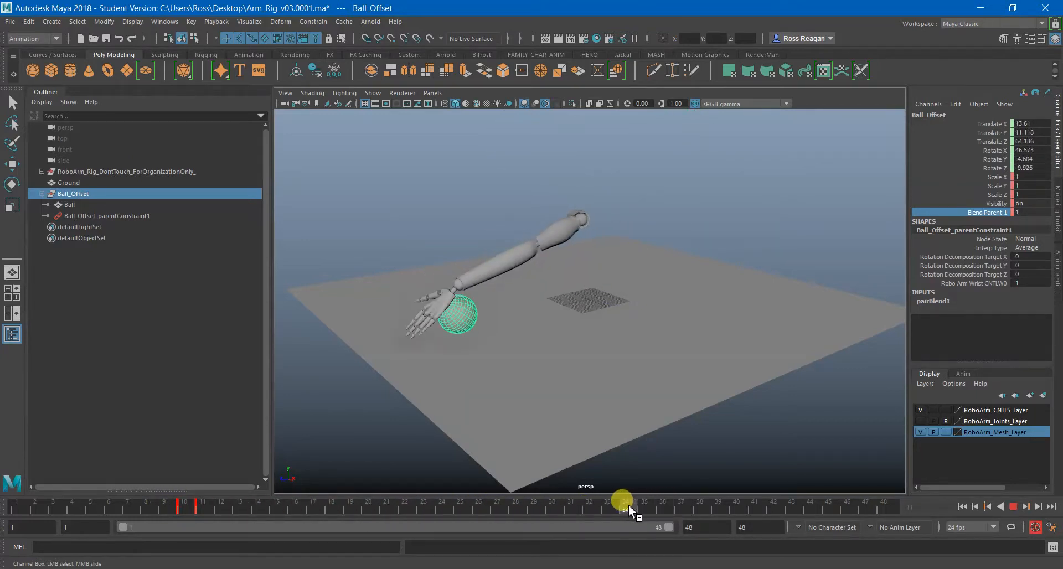
left_click_drag(622, 501, 516, 529)
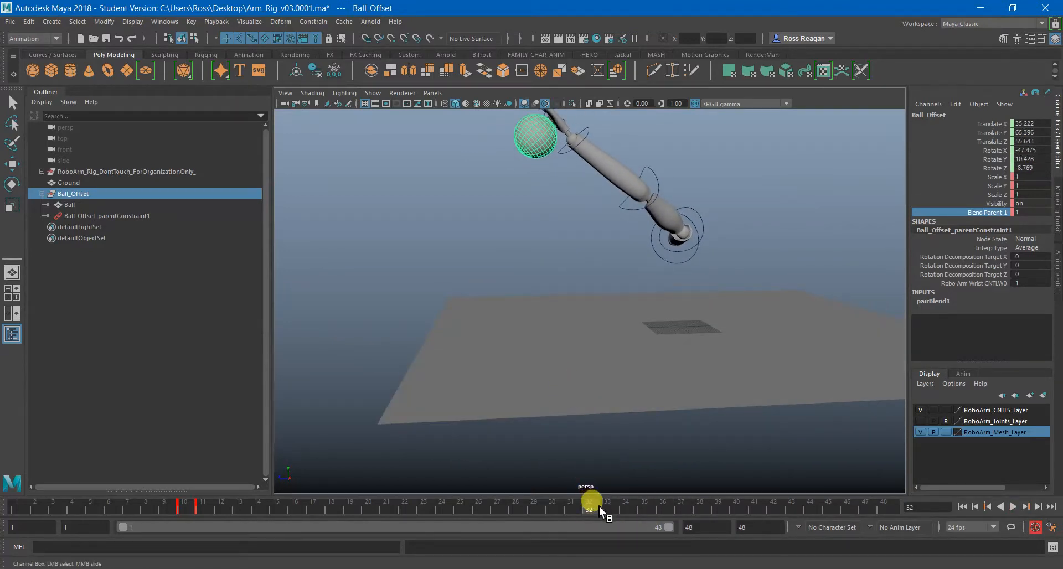
left_click_drag(588, 509, 603, 510)
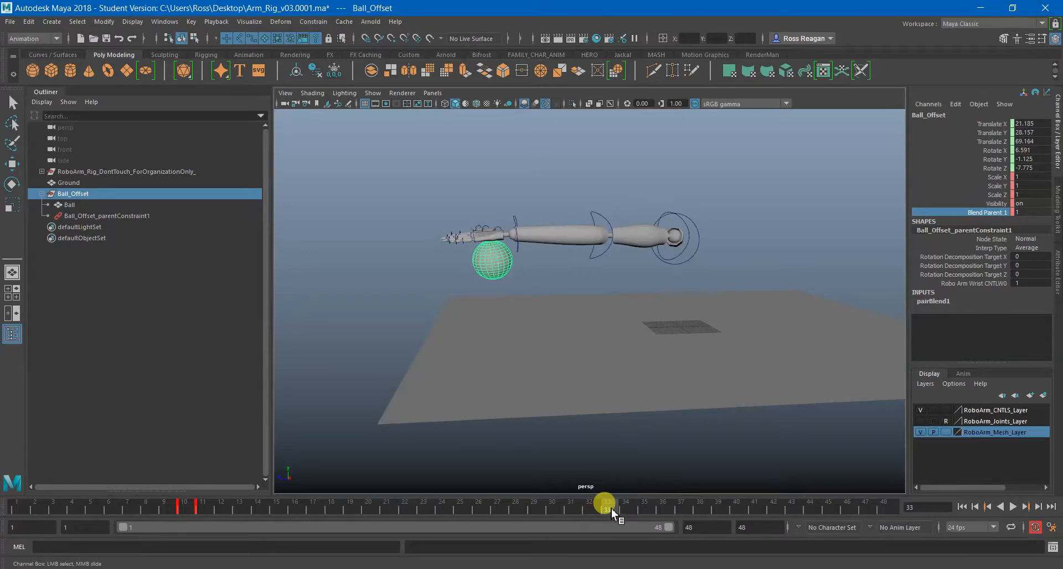
left_click(1011, 506)
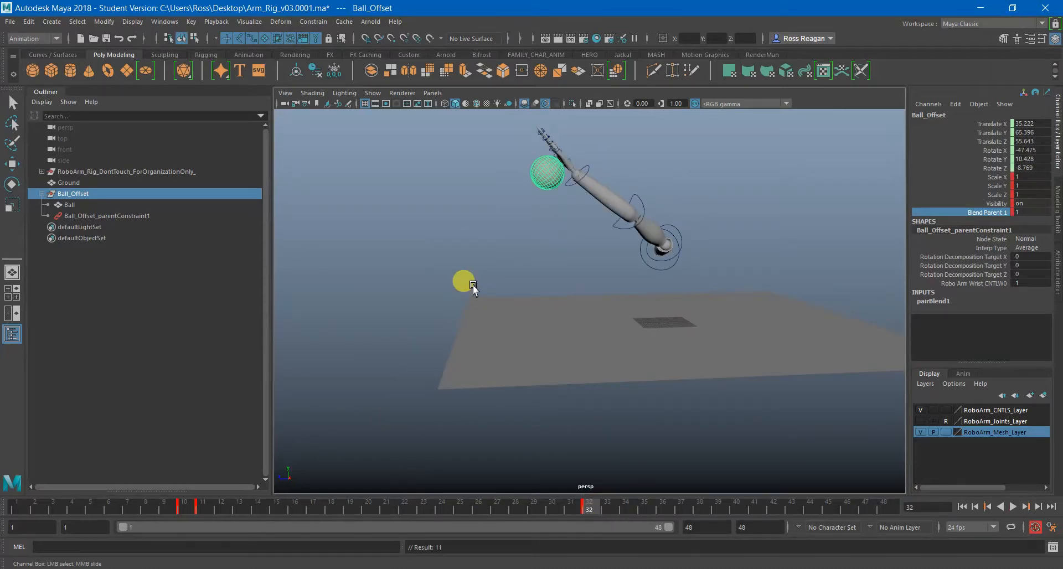
left_click_drag(464, 285, 582, 275)
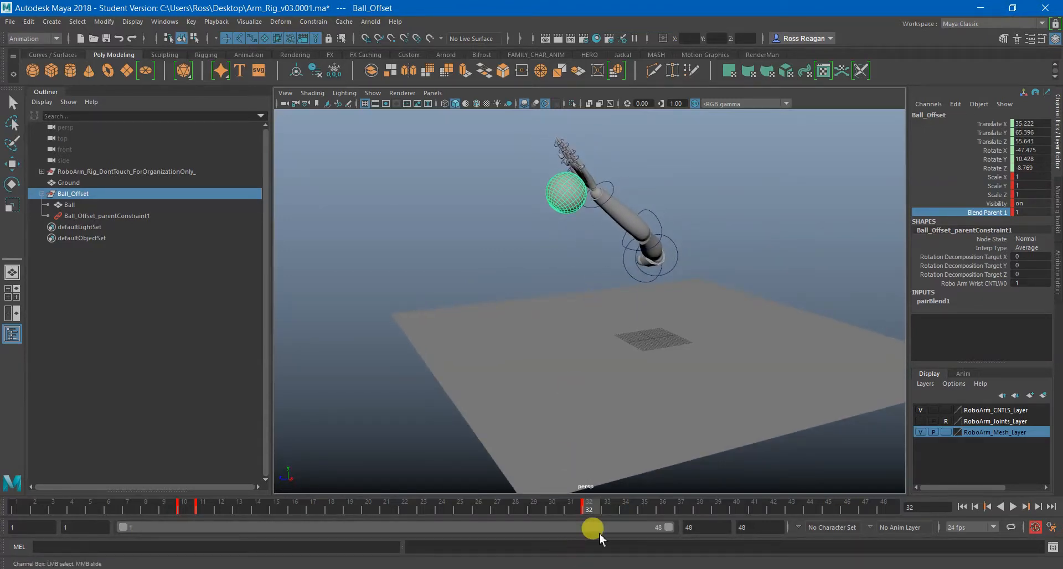
left_click_drag(592, 527, 627, 383)
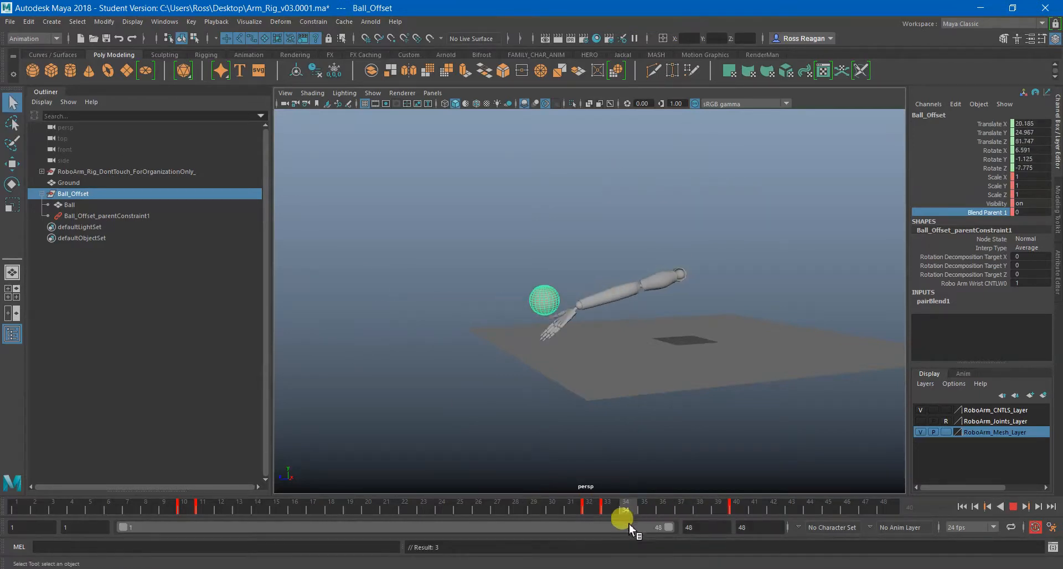
Scrub back to frame 33 and select the keys around the release, frames 29–34.
left_click_drag(622, 519, 612, 518)
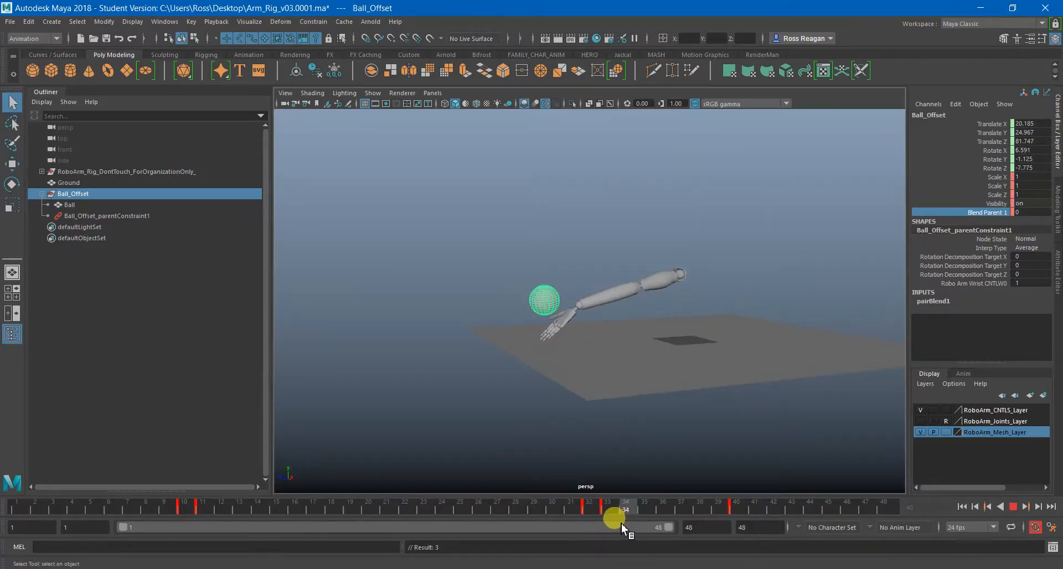
left_click_drag(622, 518, 602, 519)
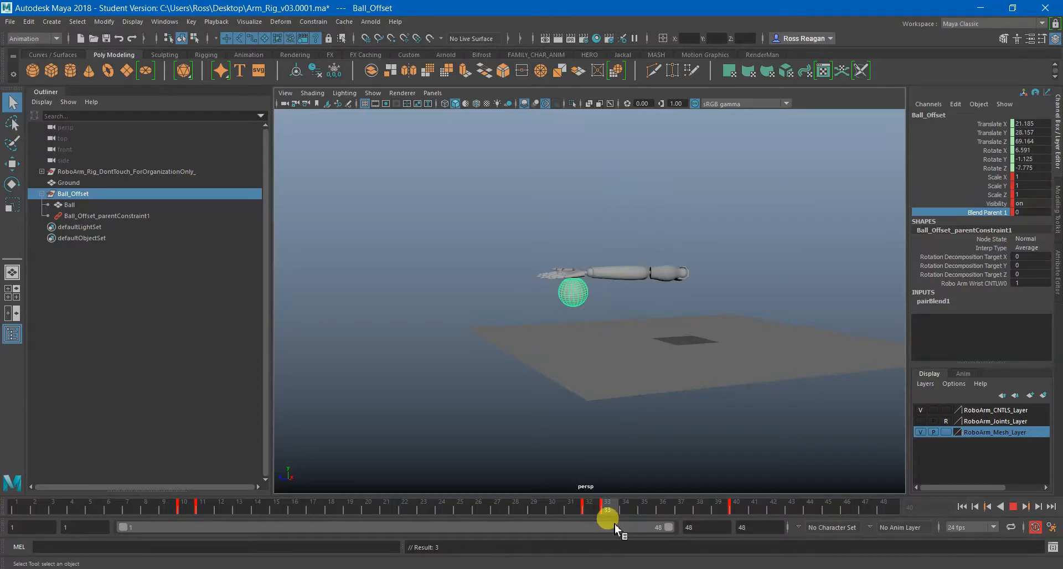
left_click_drag(605, 507, 589, 507)
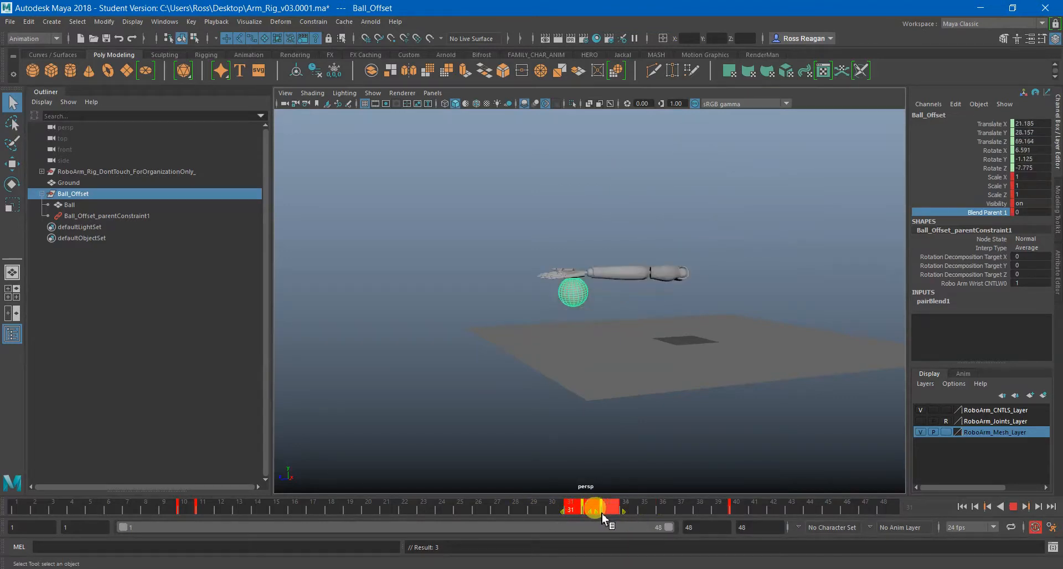
left_click_drag(597, 509, 614, 509)
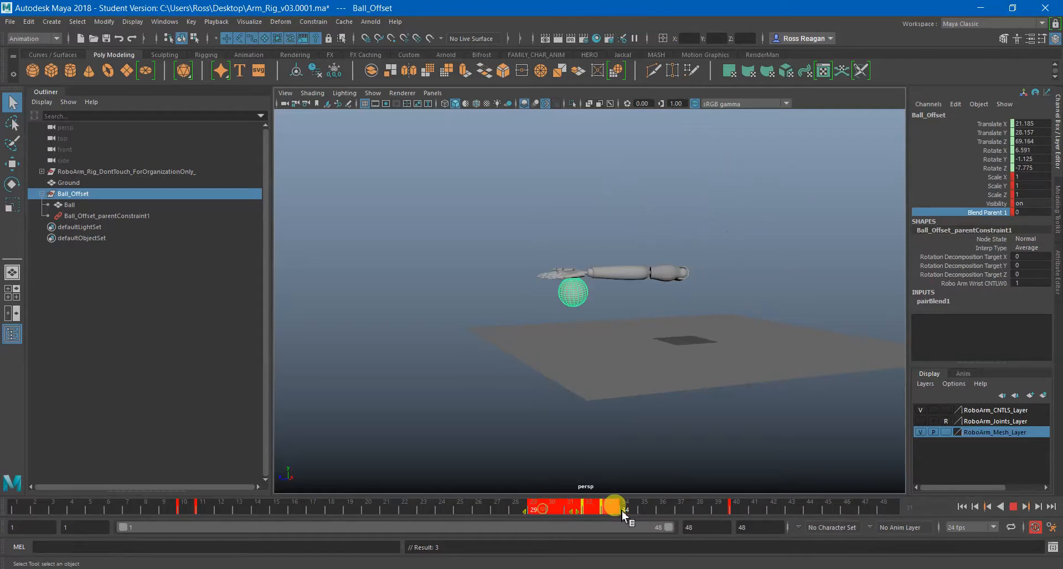
left_click_drag(613, 504, 561, 505)
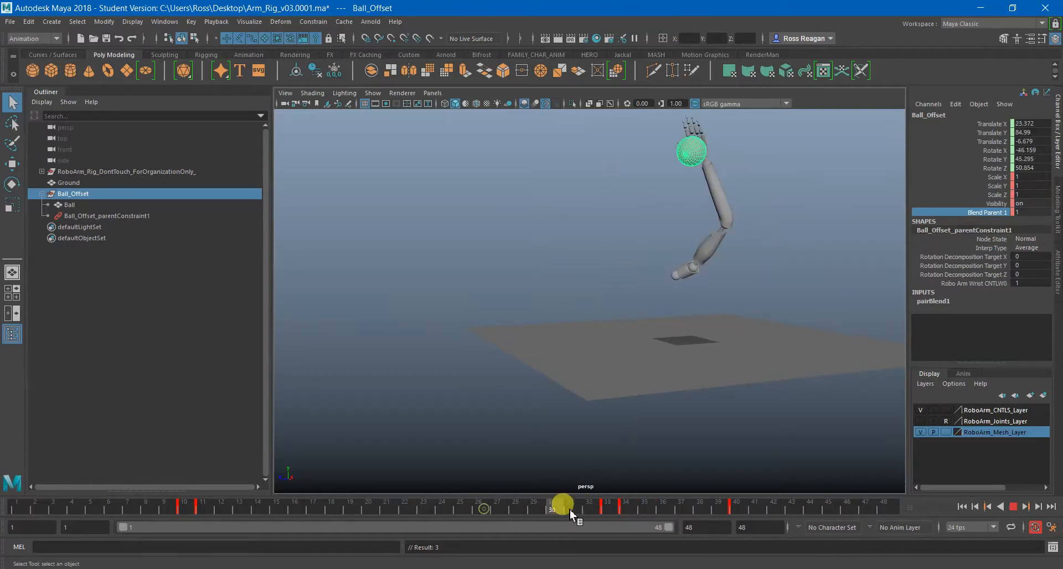
left_click_drag(563, 505, 605, 509)
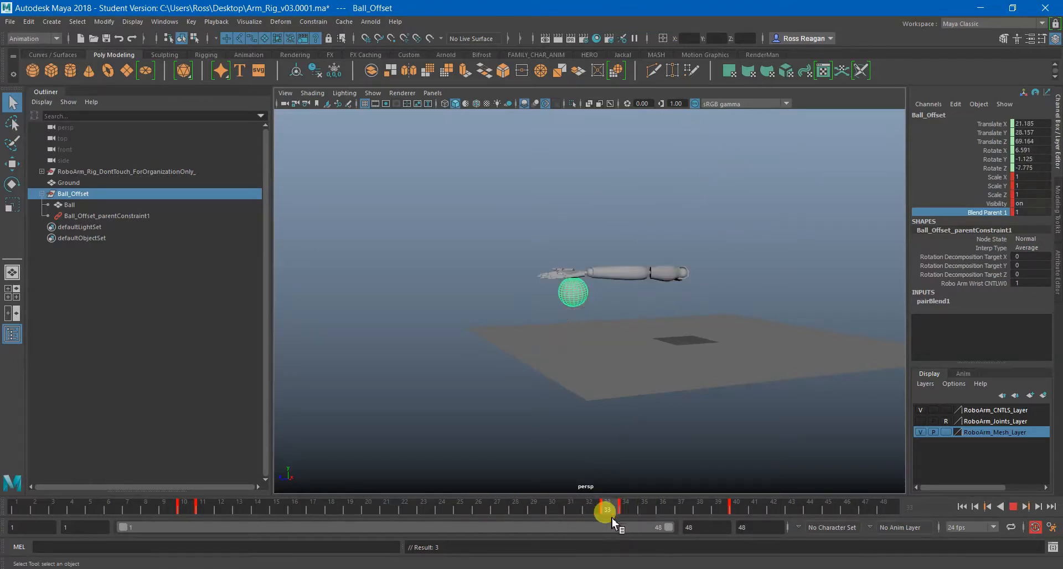
left_click_drag(605, 509, 624, 510)
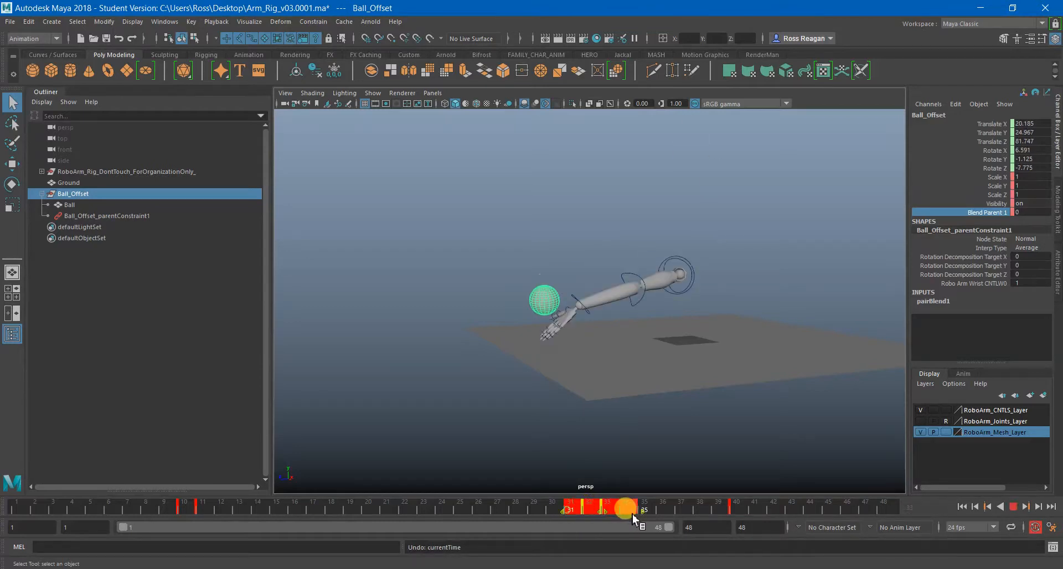
left_click_drag(624, 509, 495, 508)
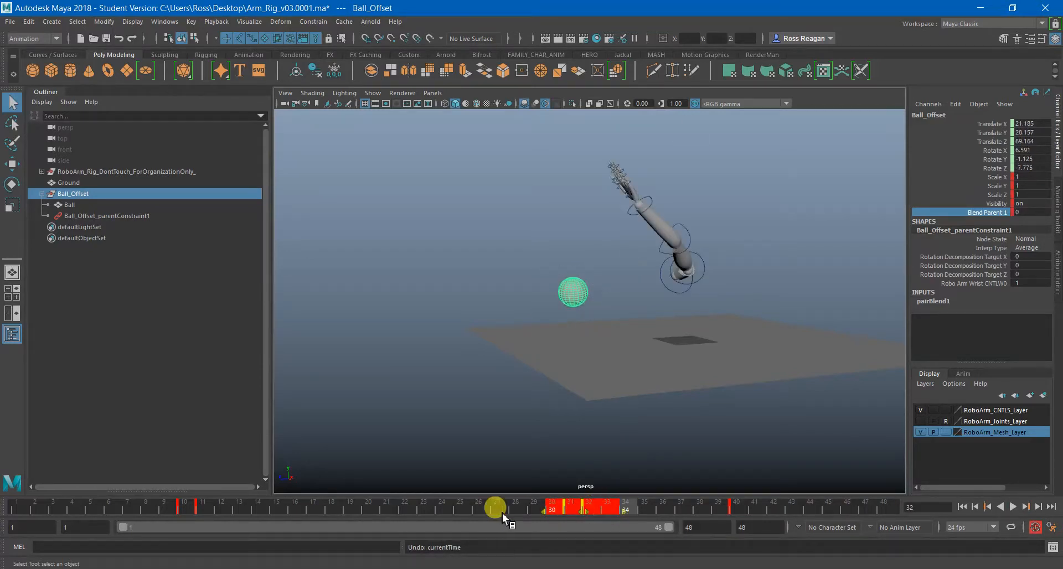
Step through frames 32 to 39 to confirm the release and the ball flying away.
left_click_drag(494, 507, 589, 507)
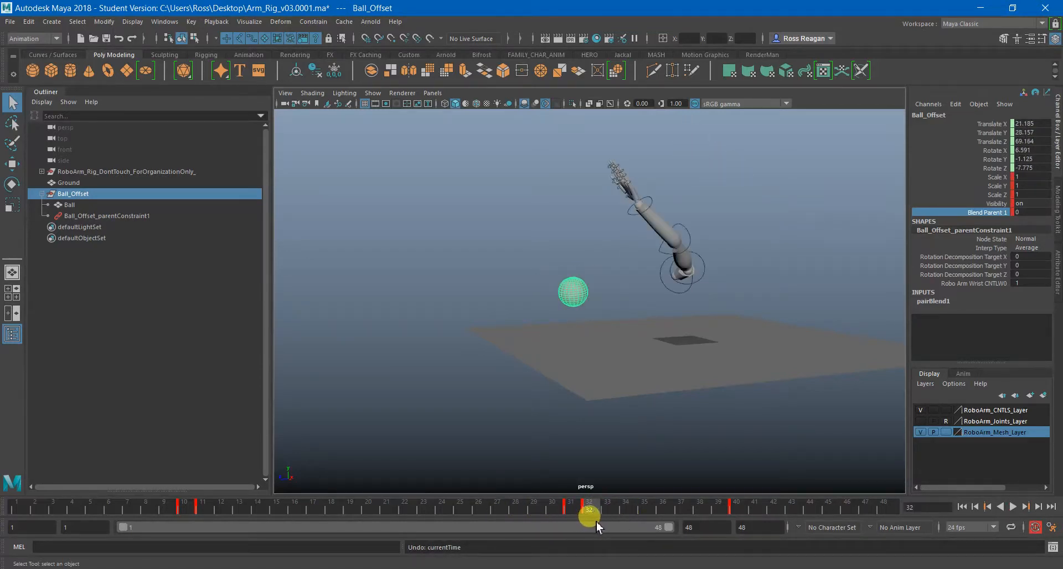
left_click_drag(595, 502, 582, 501)
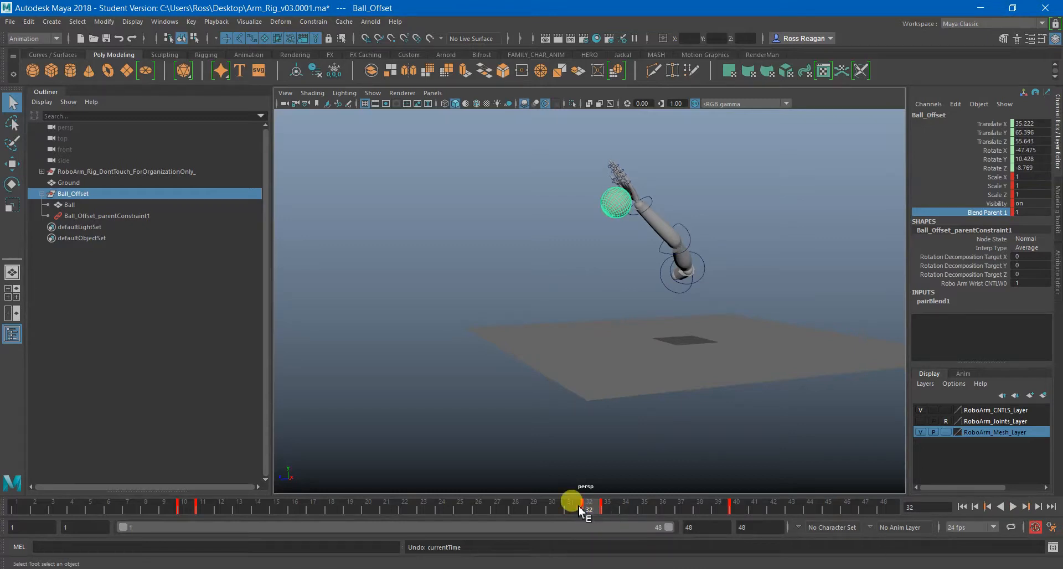
left_click_drag(574, 502, 624, 509)
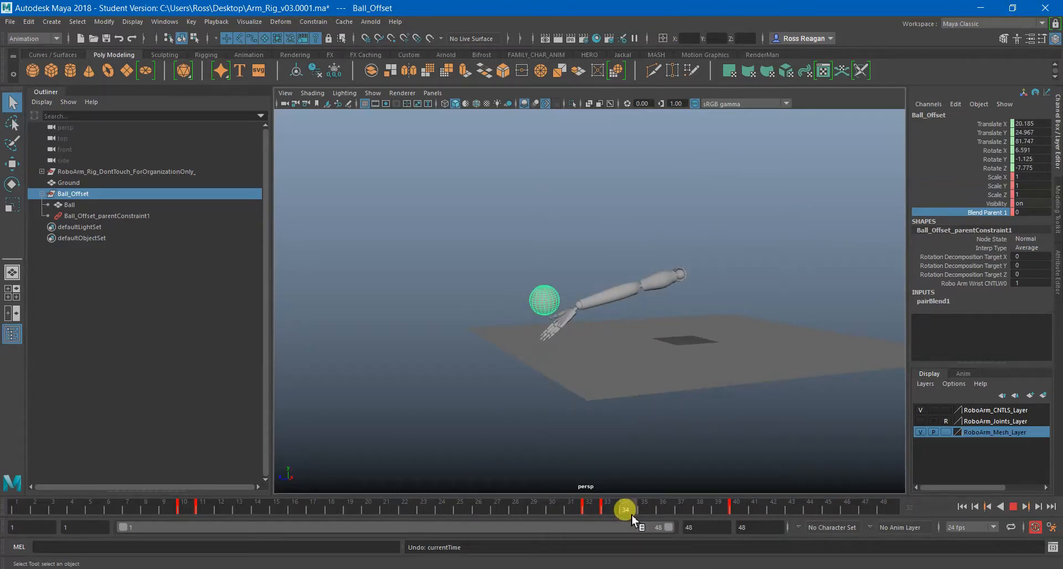
left_click_drag(624, 509, 638, 509)
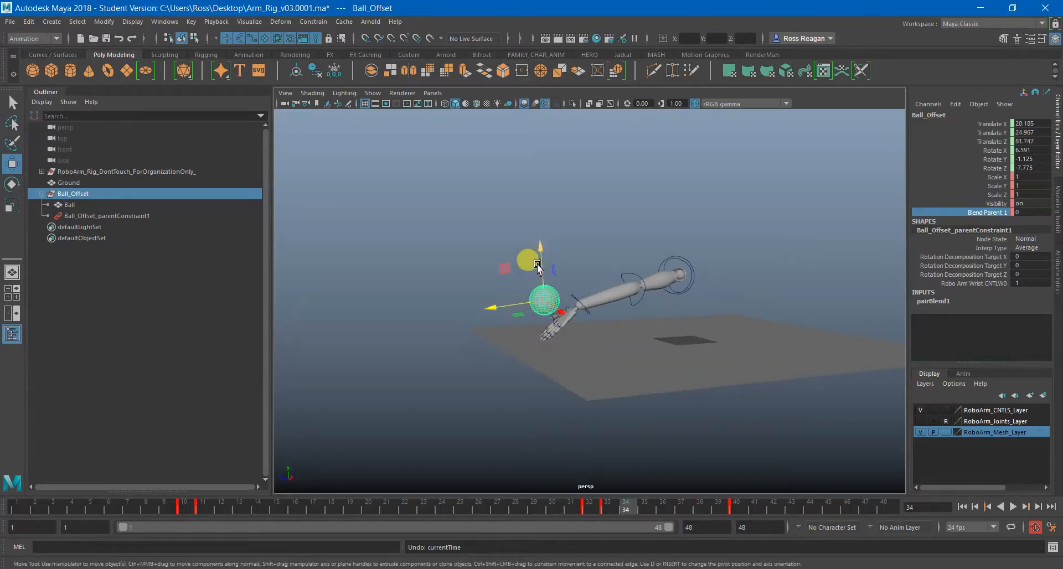
left_click_drag(538, 267, 498, 315)
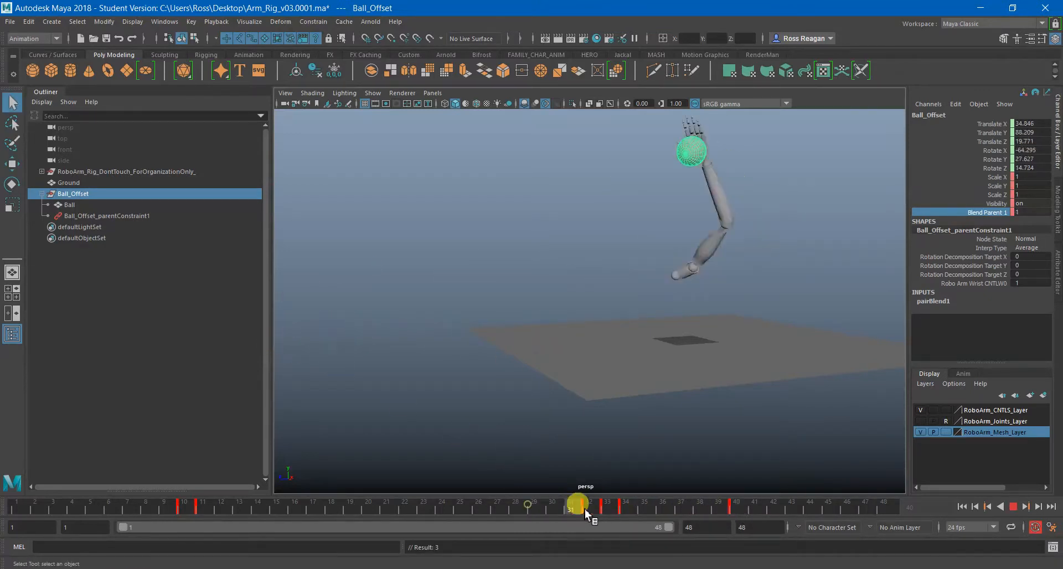
left_click_drag(580, 502, 731, 520)
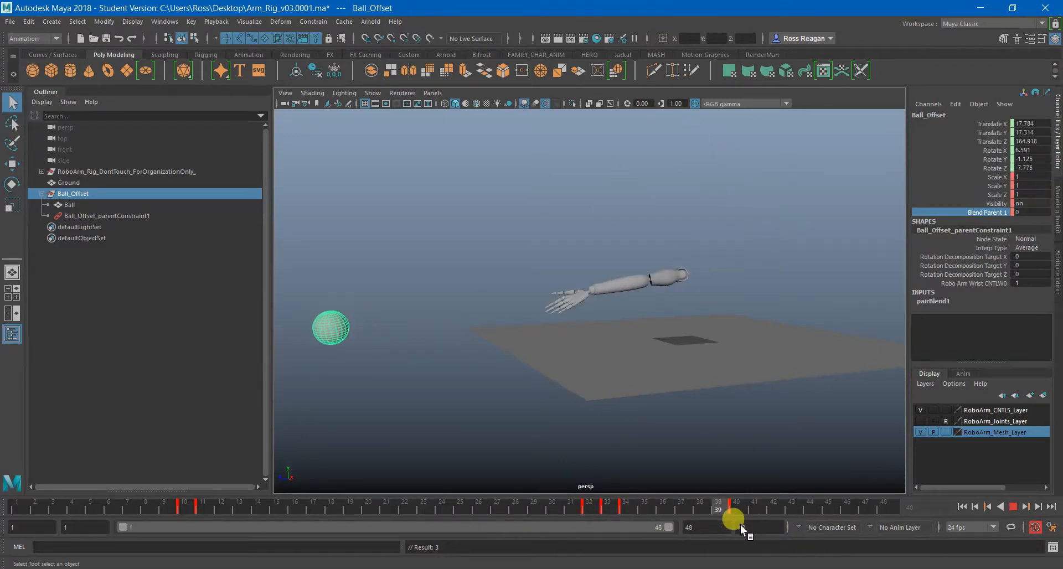
left_click_drag(731, 521, 587, 521)
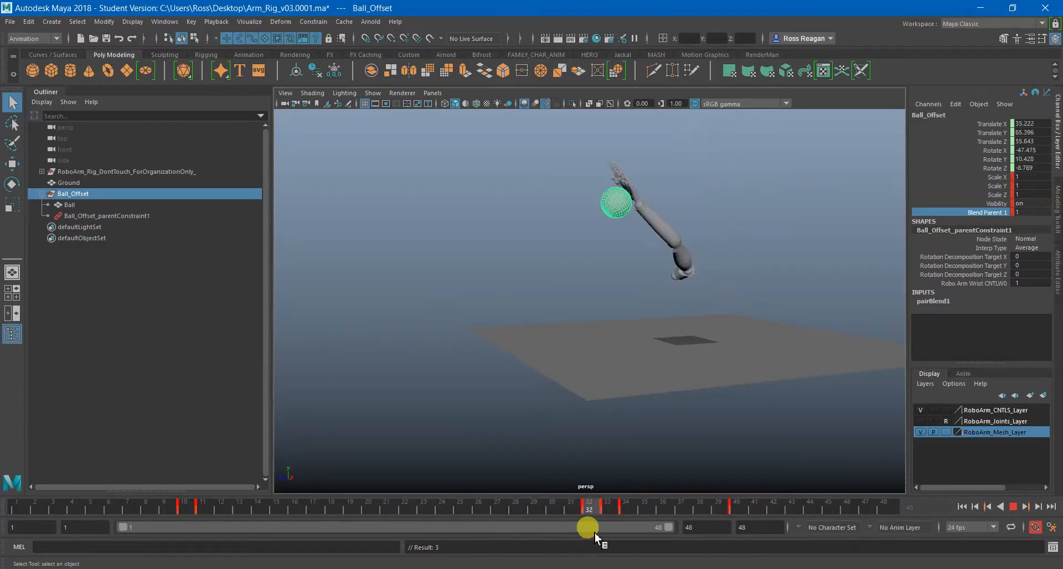
left_click_drag(587, 527, 604, 505)
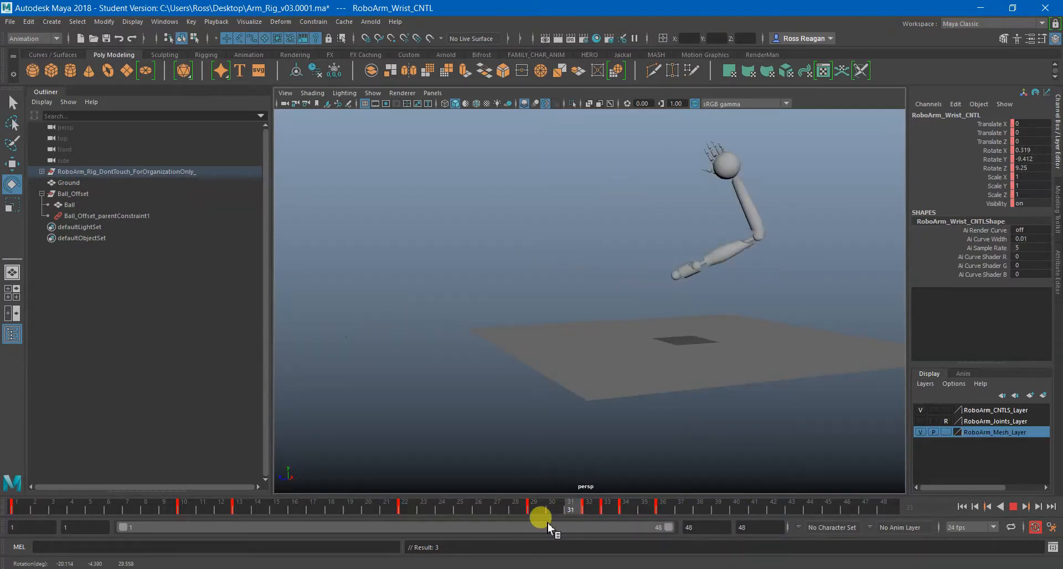
left_click_drag(543, 518, 641, 523)
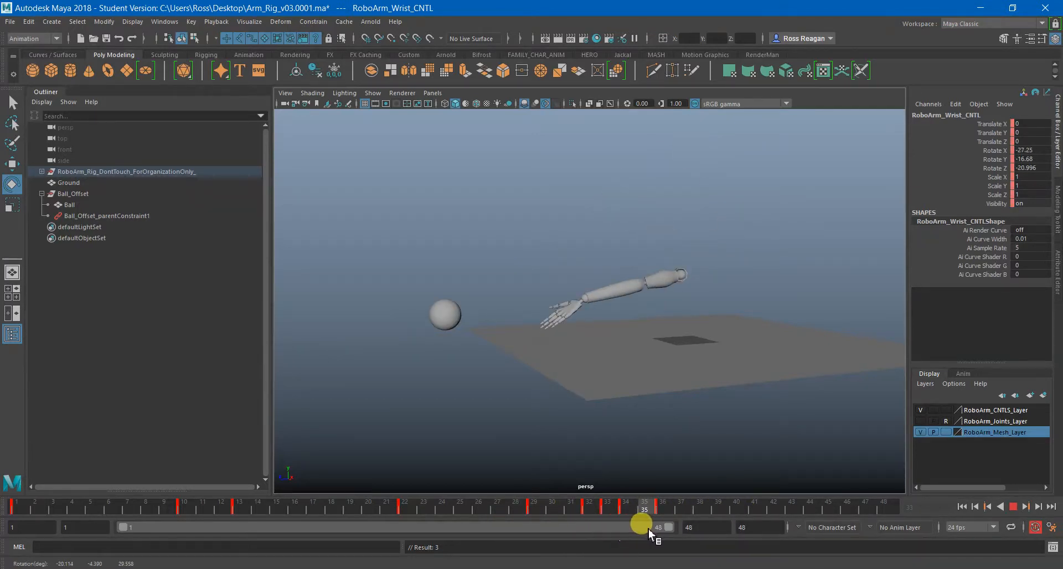
left_click(1012, 506)
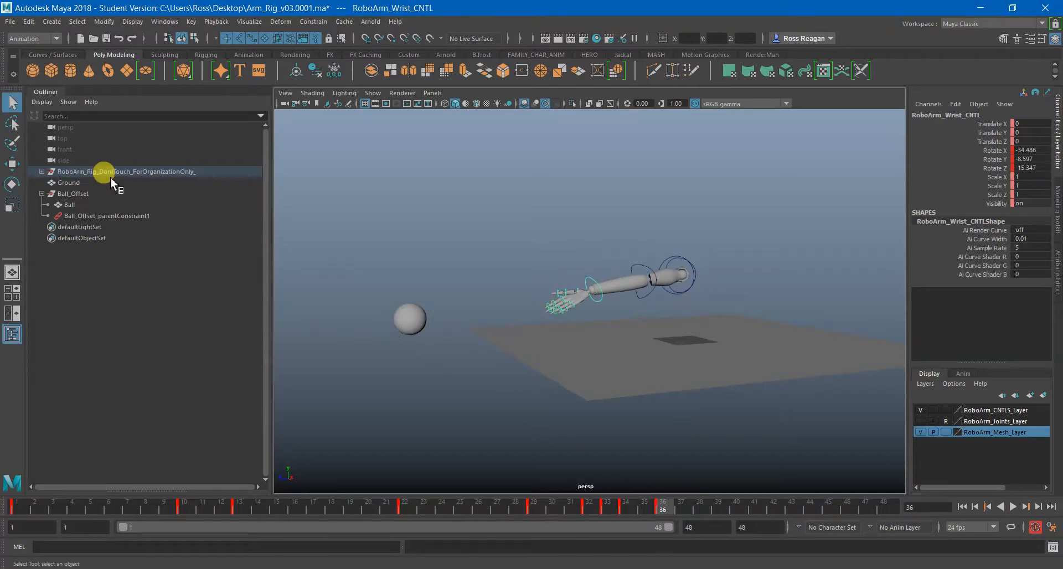
left_click(73, 194)
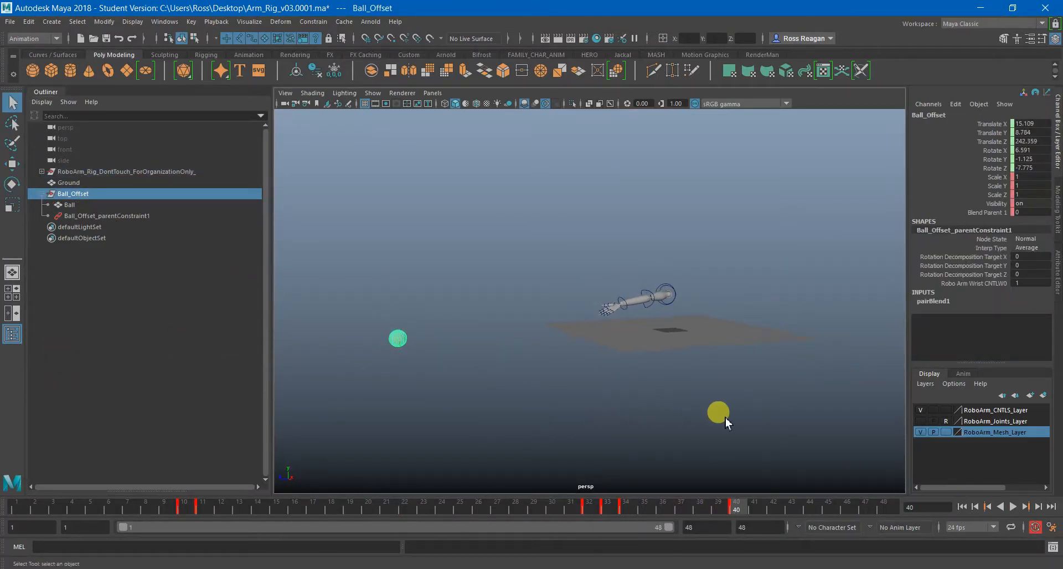
left_click(1009, 506)
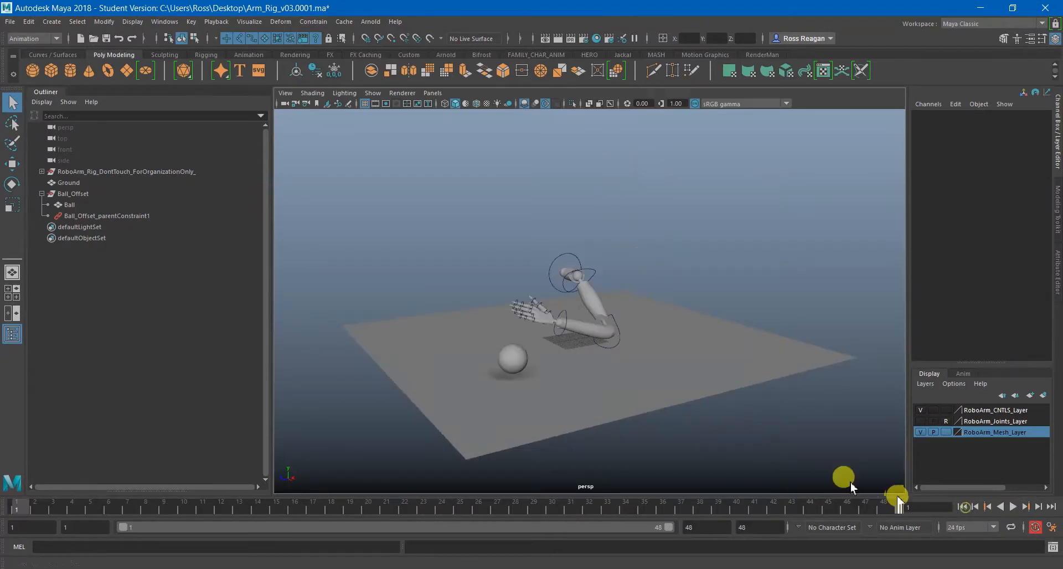
left_click(73, 193)
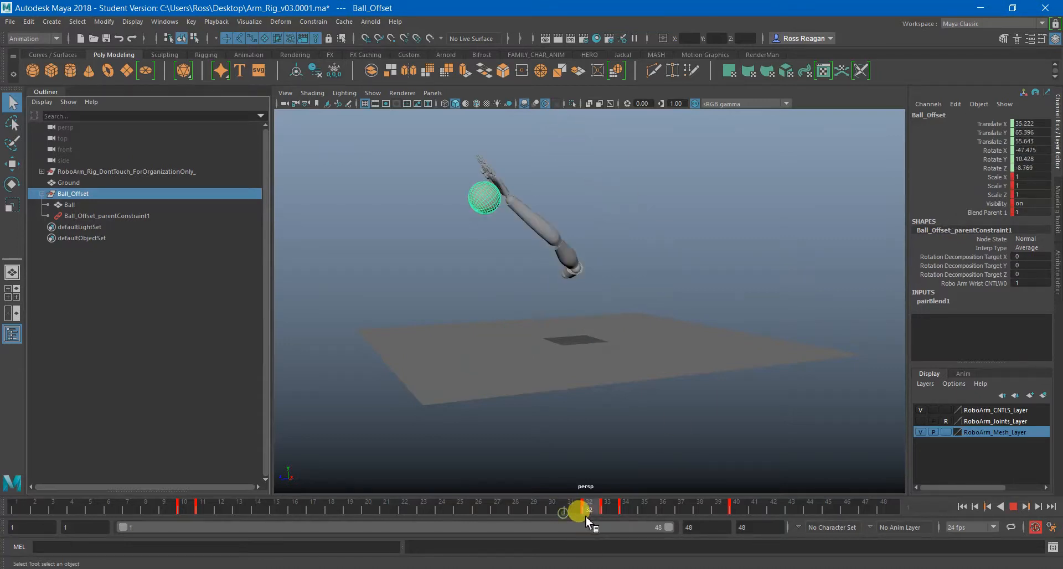
left_click_drag(586, 513, 605, 513)
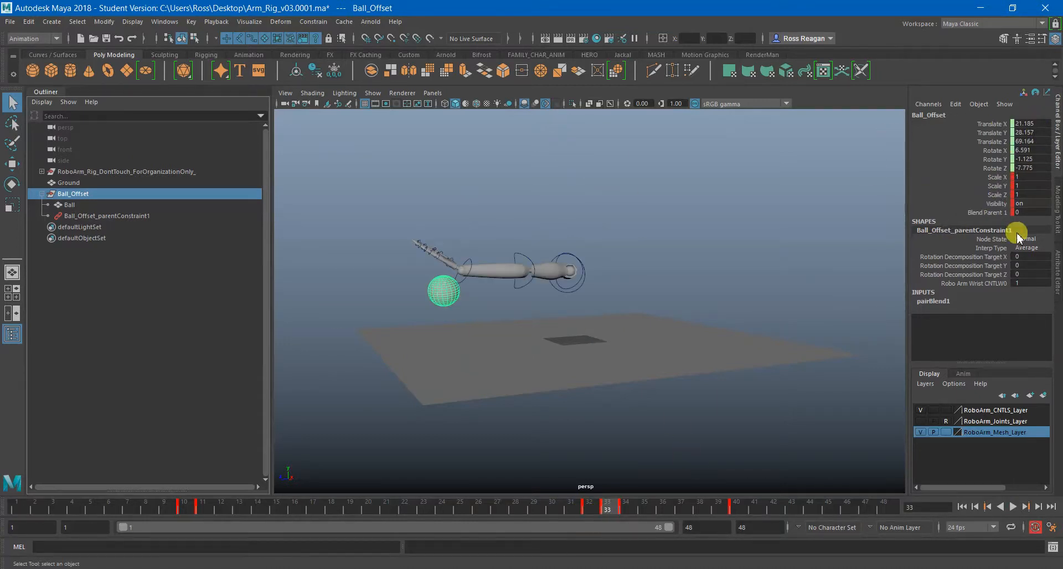
left_click_drag(608, 504, 583, 504)
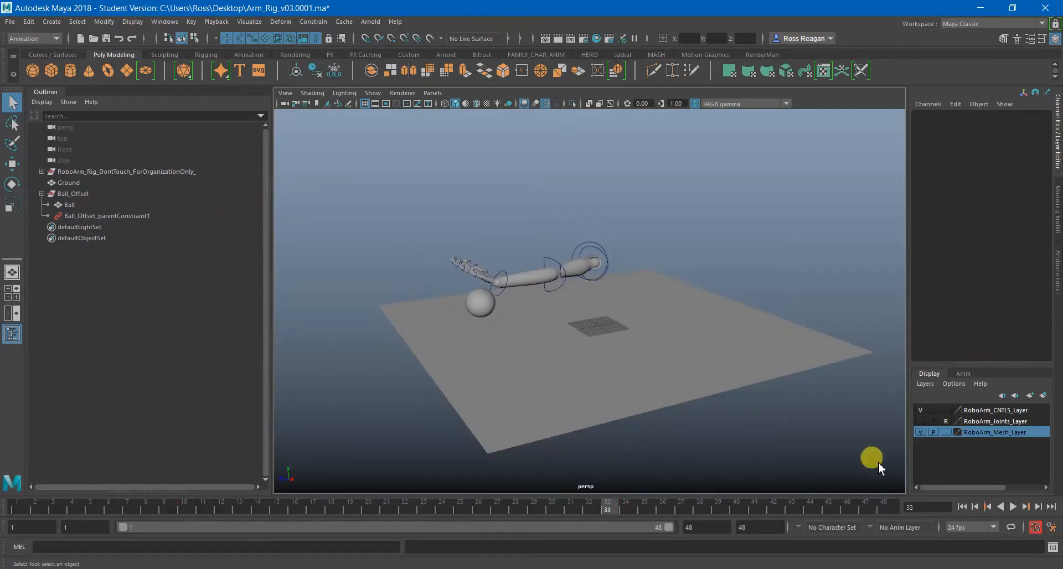
left_click(960, 506)
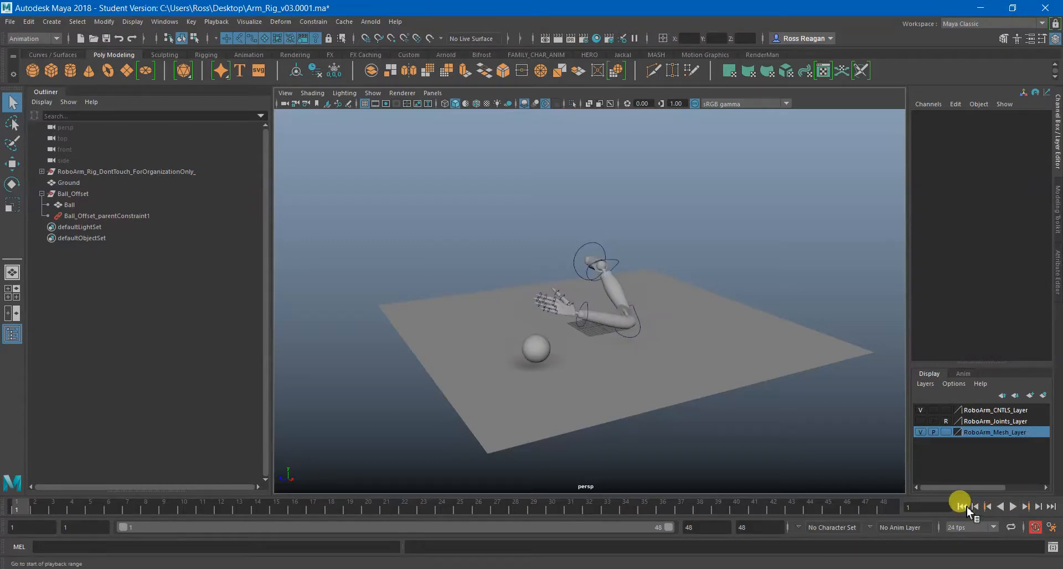
left_click(1009, 506)
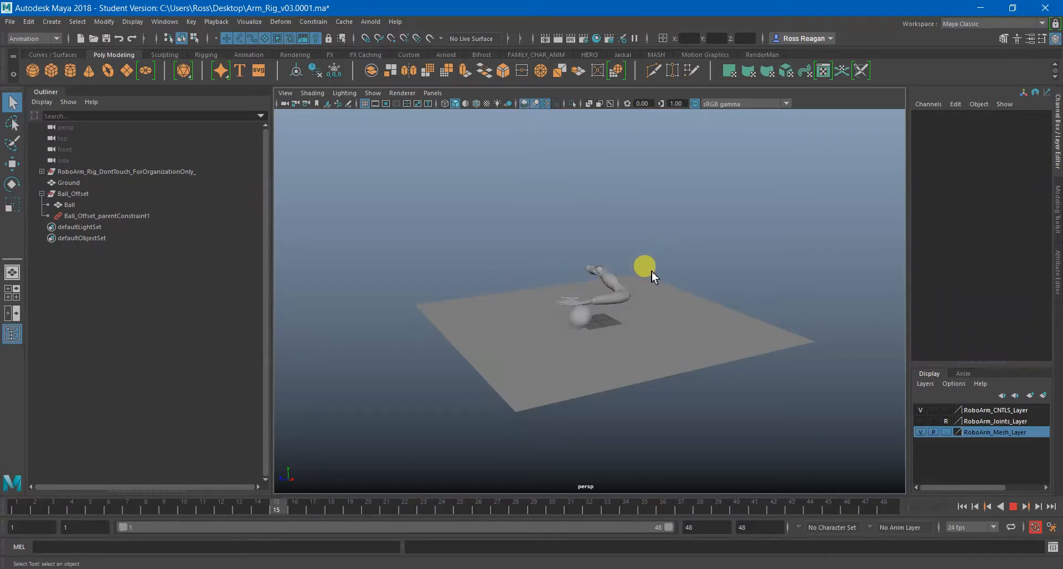
left_click(1022, 506)
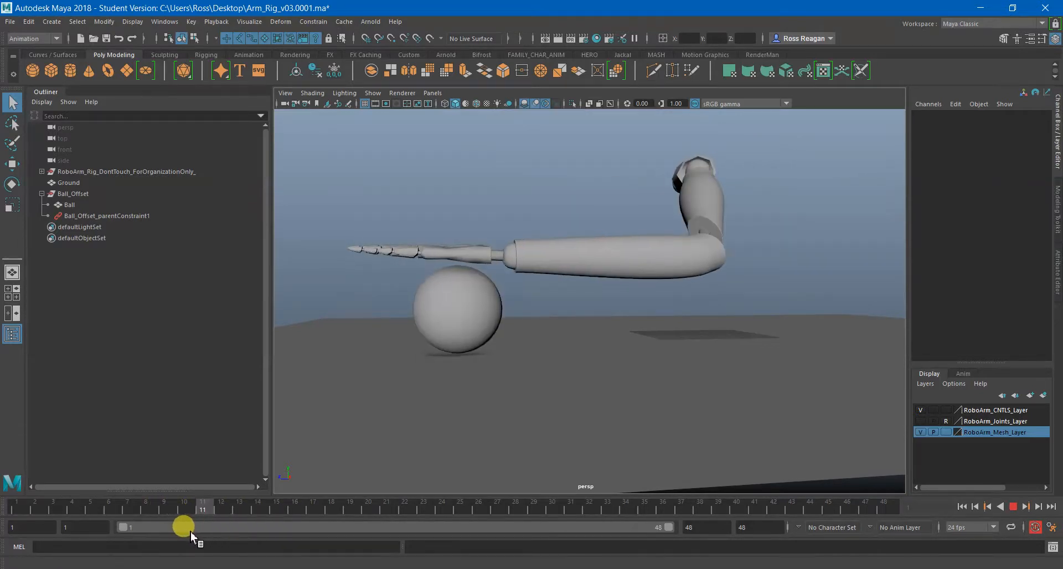
At frame 13, select the arm's wrist control and open the Windows menu.
left_click_drag(183, 526, 199, 539)
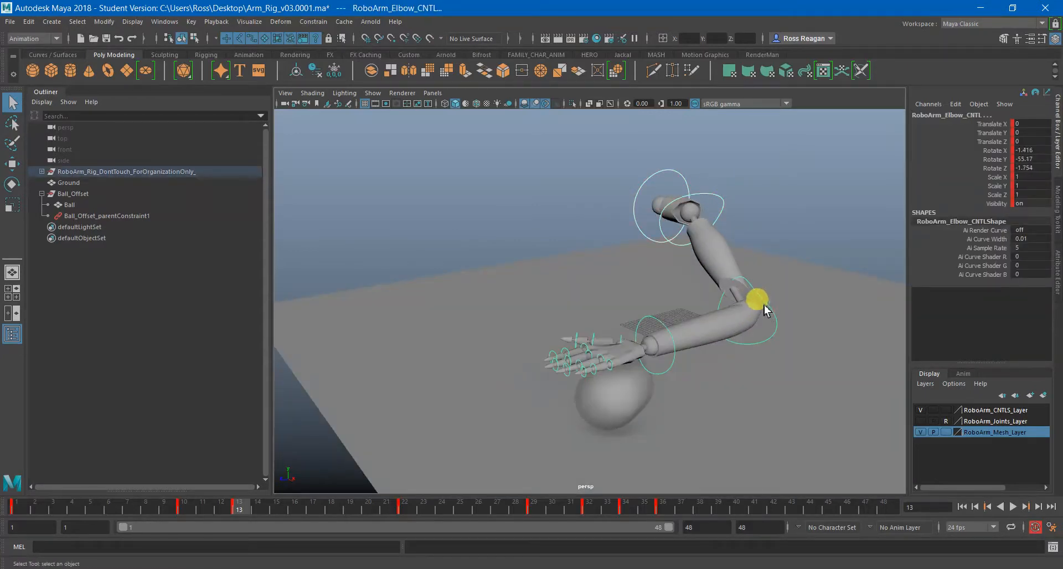
left_click(659, 354)
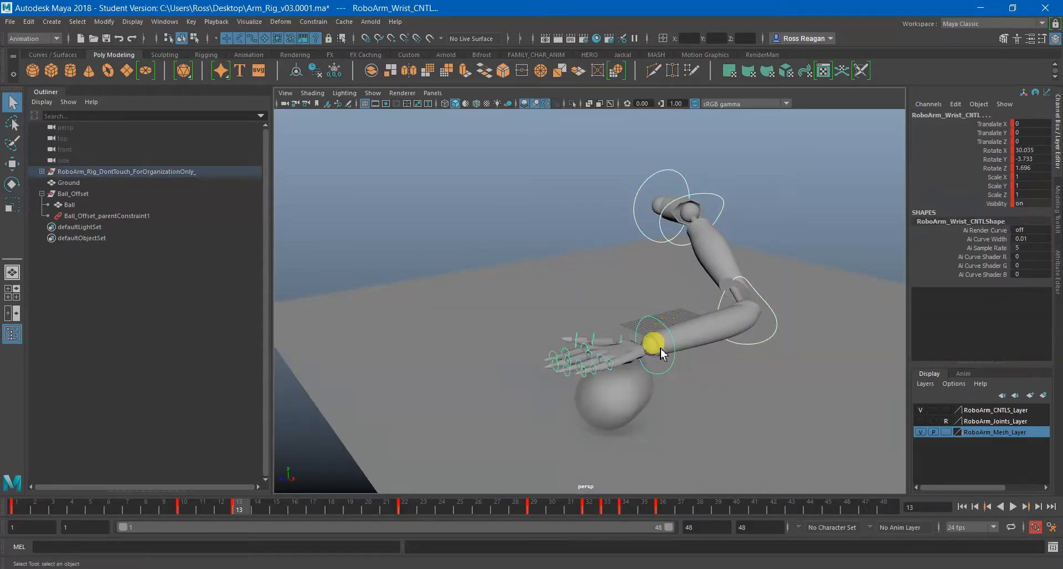
left_click(163, 21)
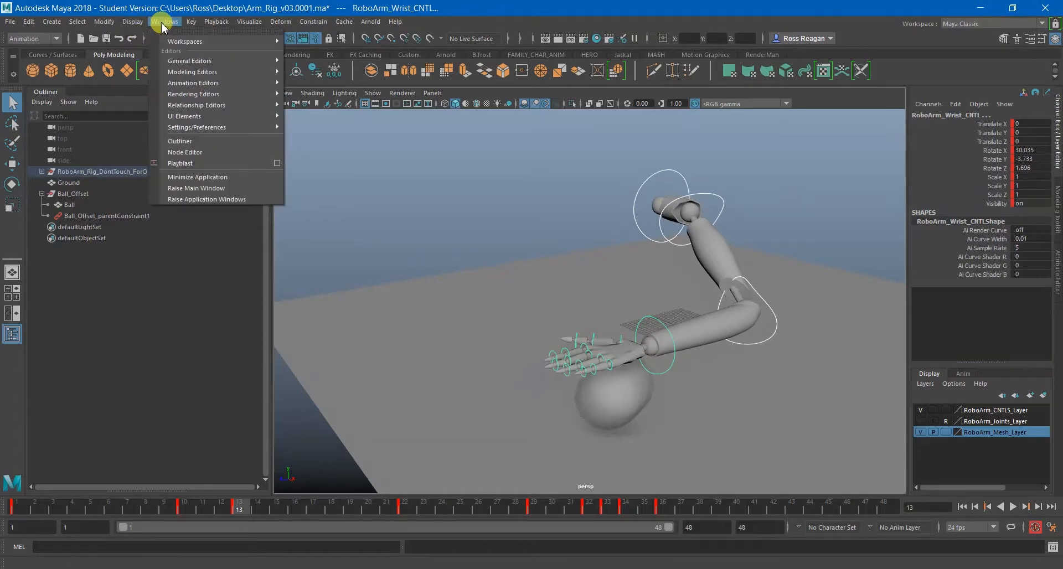
mouse_move(192, 82)
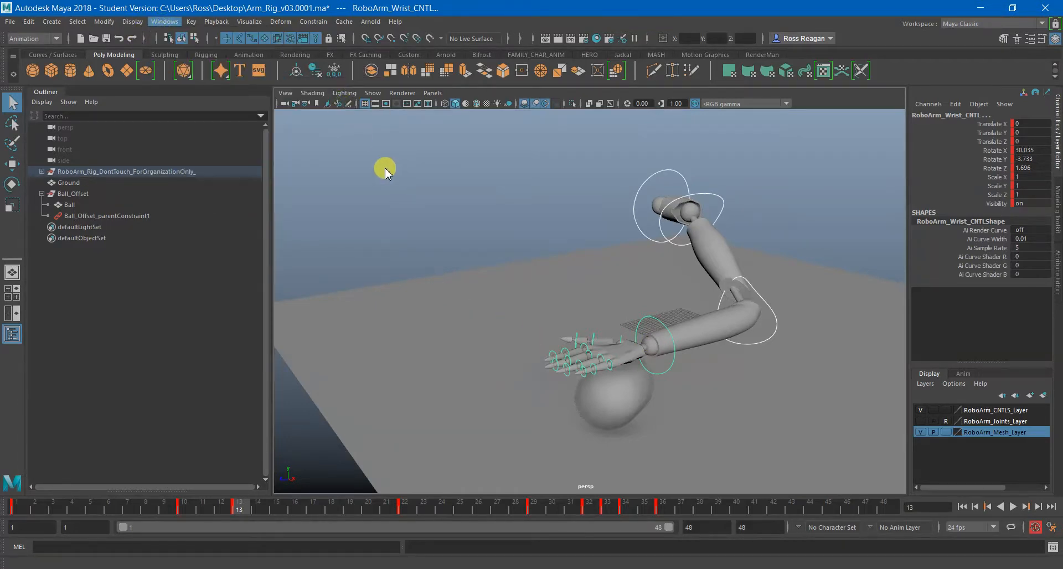
left_click(164, 22)
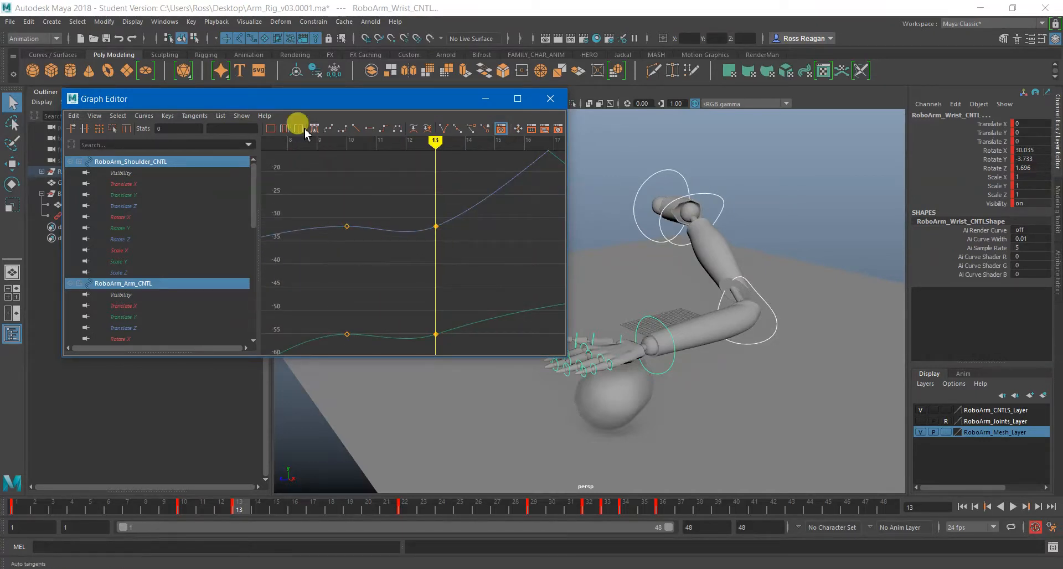
left_click(314, 129)
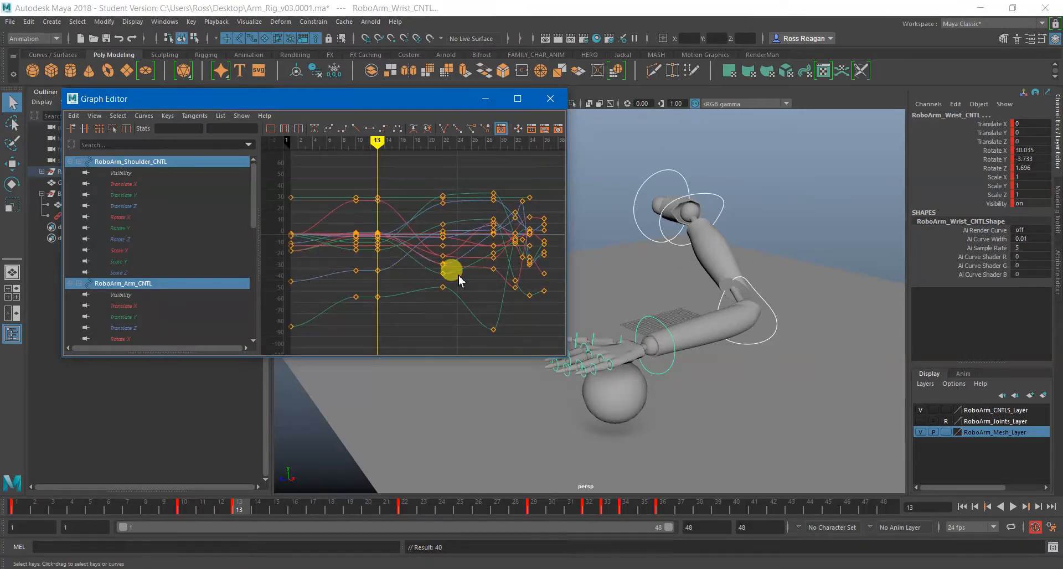
left_click(550, 98)
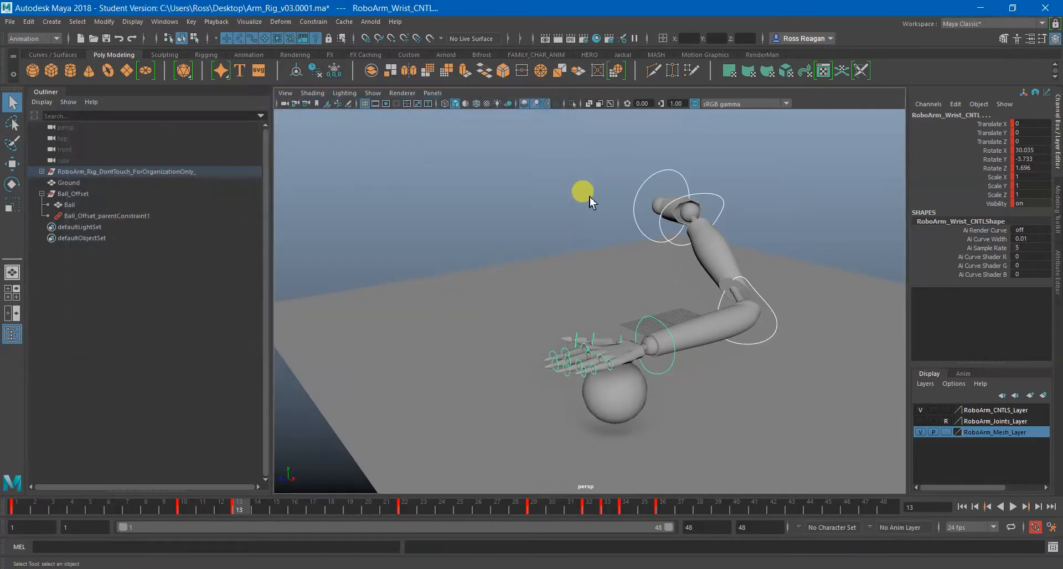
left_click(1011, 506)
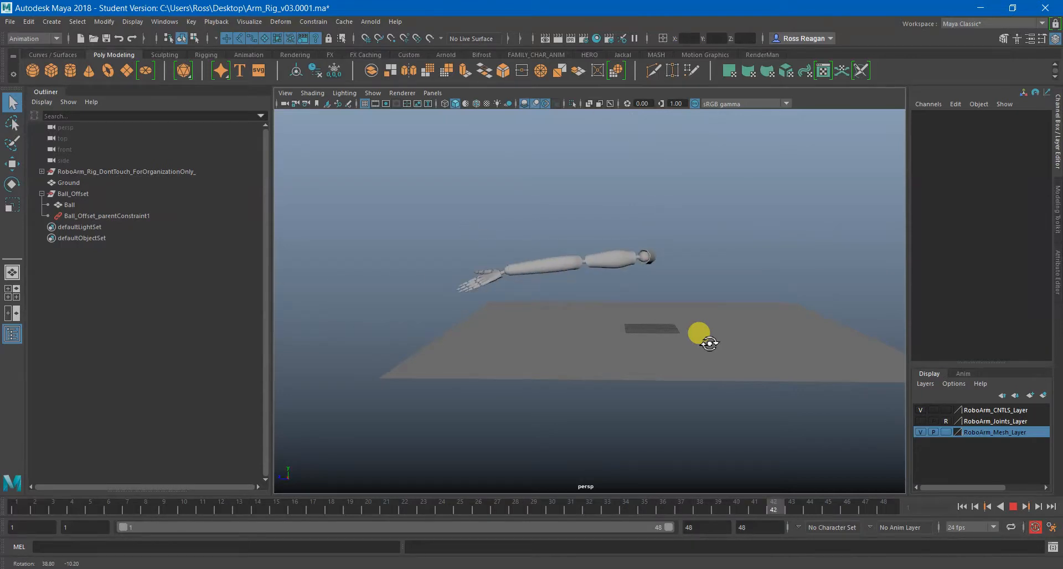
left_click_drag(709, 342, 739, 352)
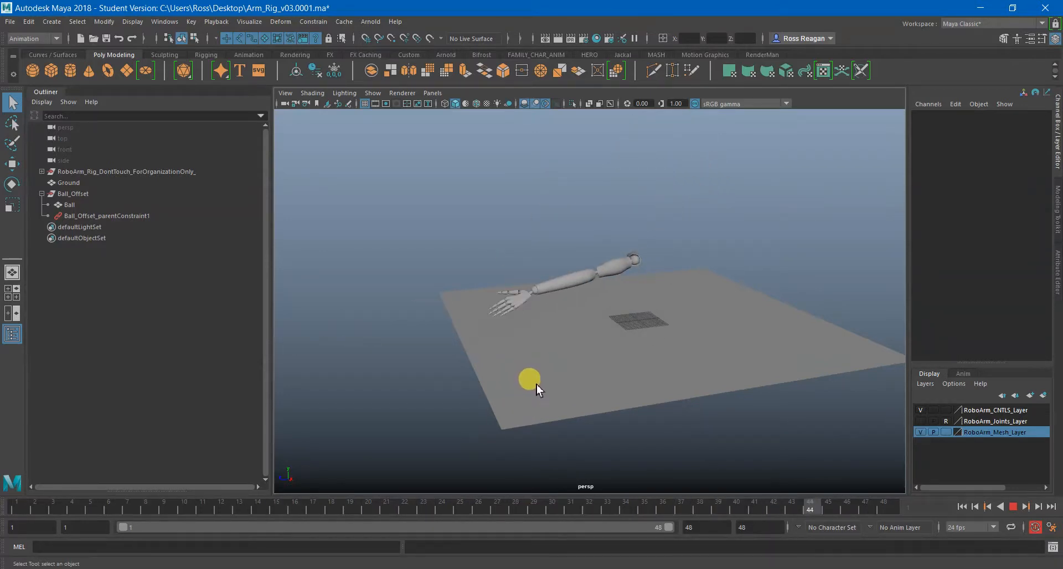
left_click(1009, 506)
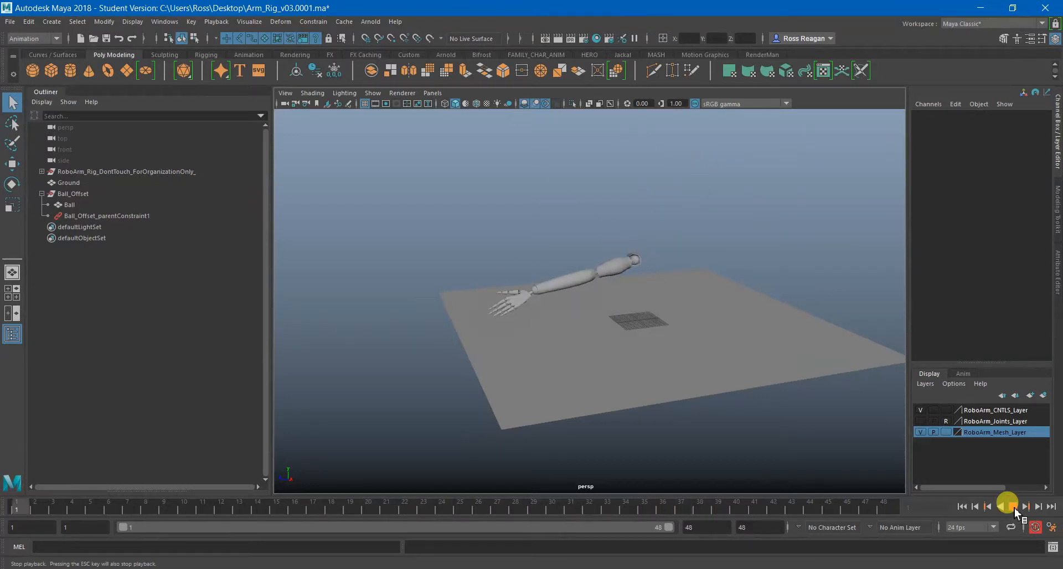
left_click(1012, 506)
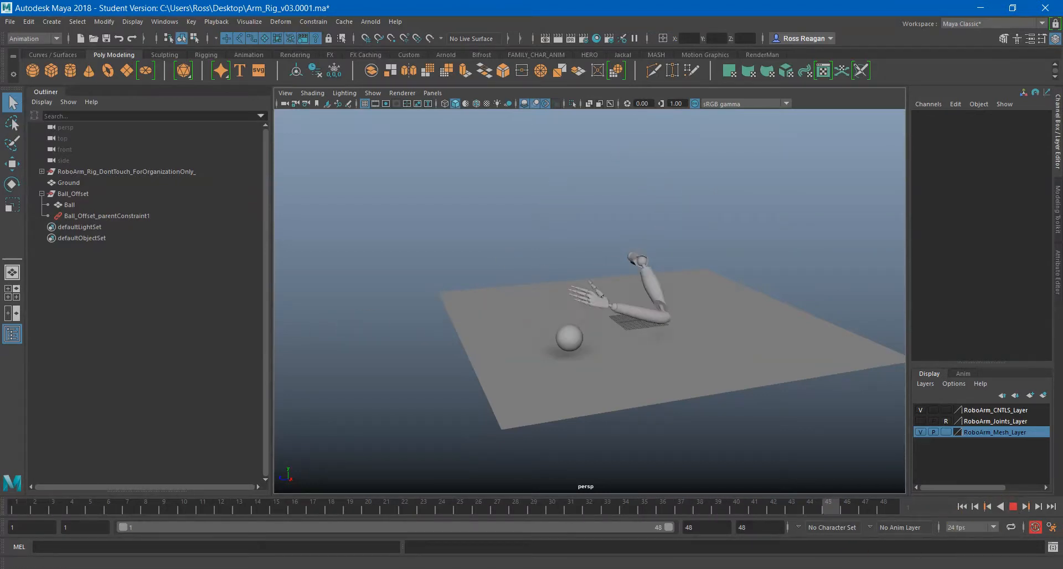